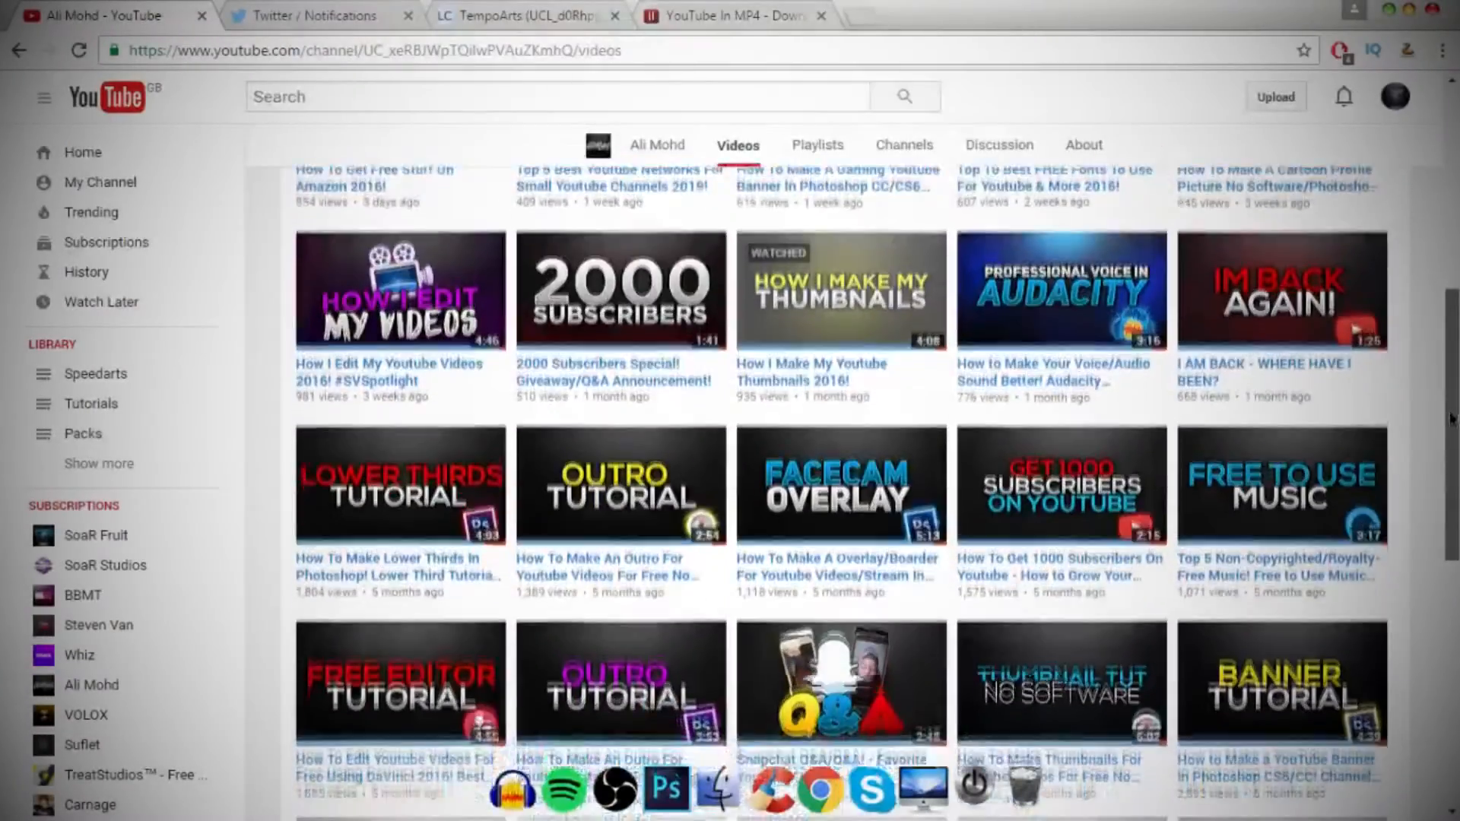
Step: Create a new transparent document 'Banner', 2560 × 1440 px at 72 pixels/inch
scroll("down", 3)
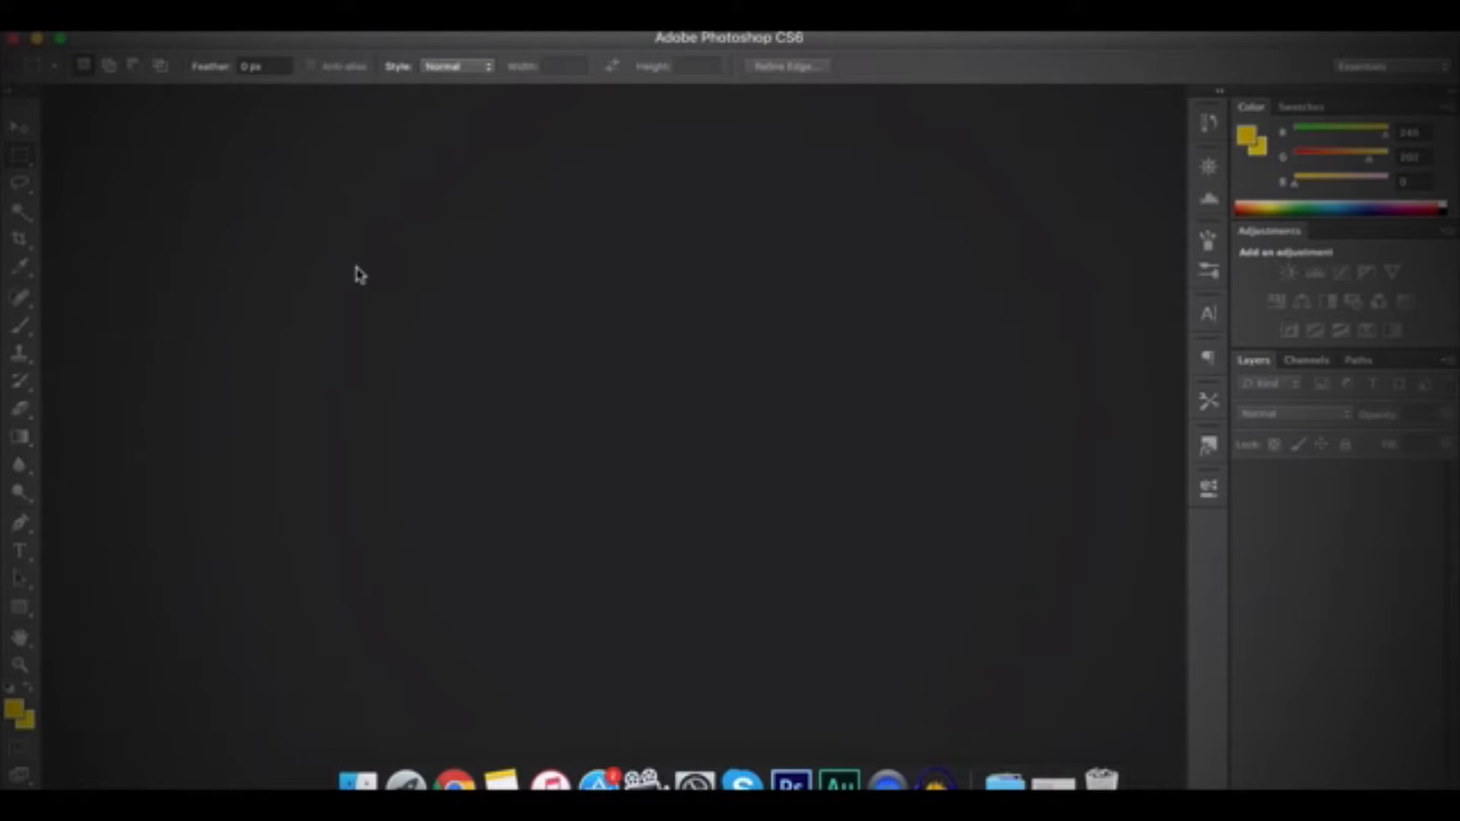
left_click(158, 12)
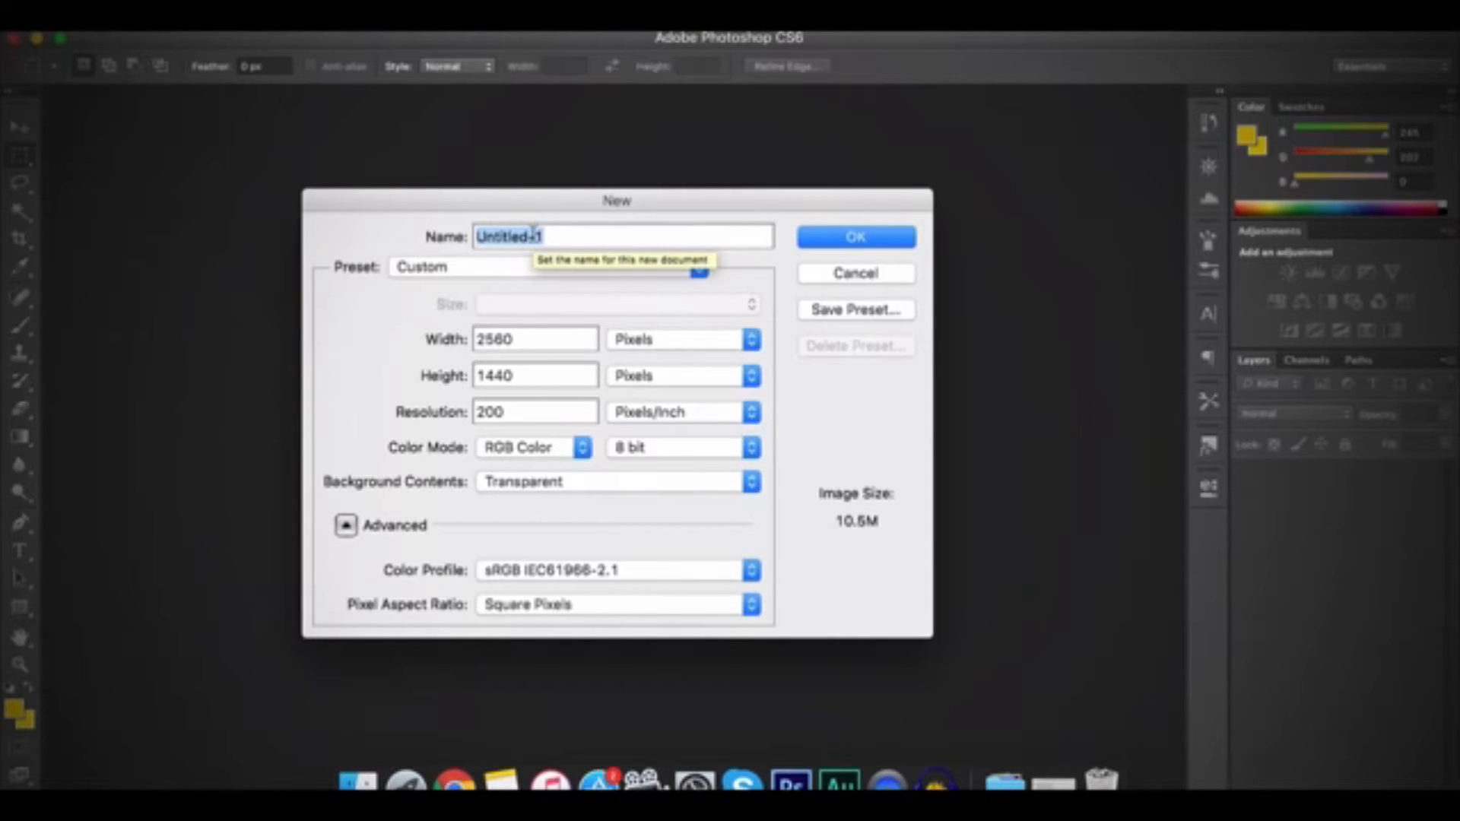
type("Banner")
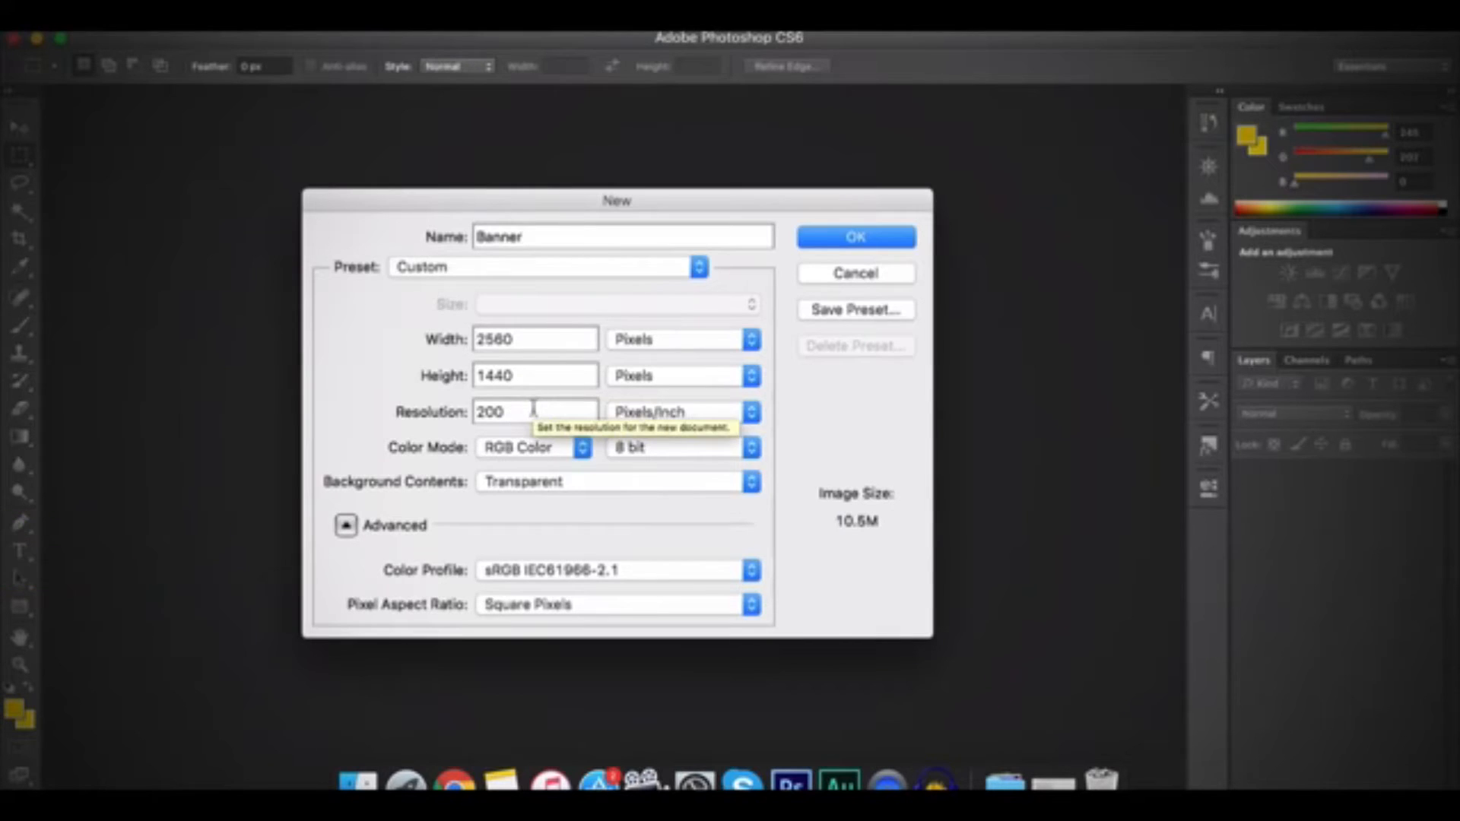
double_click(489, 411)
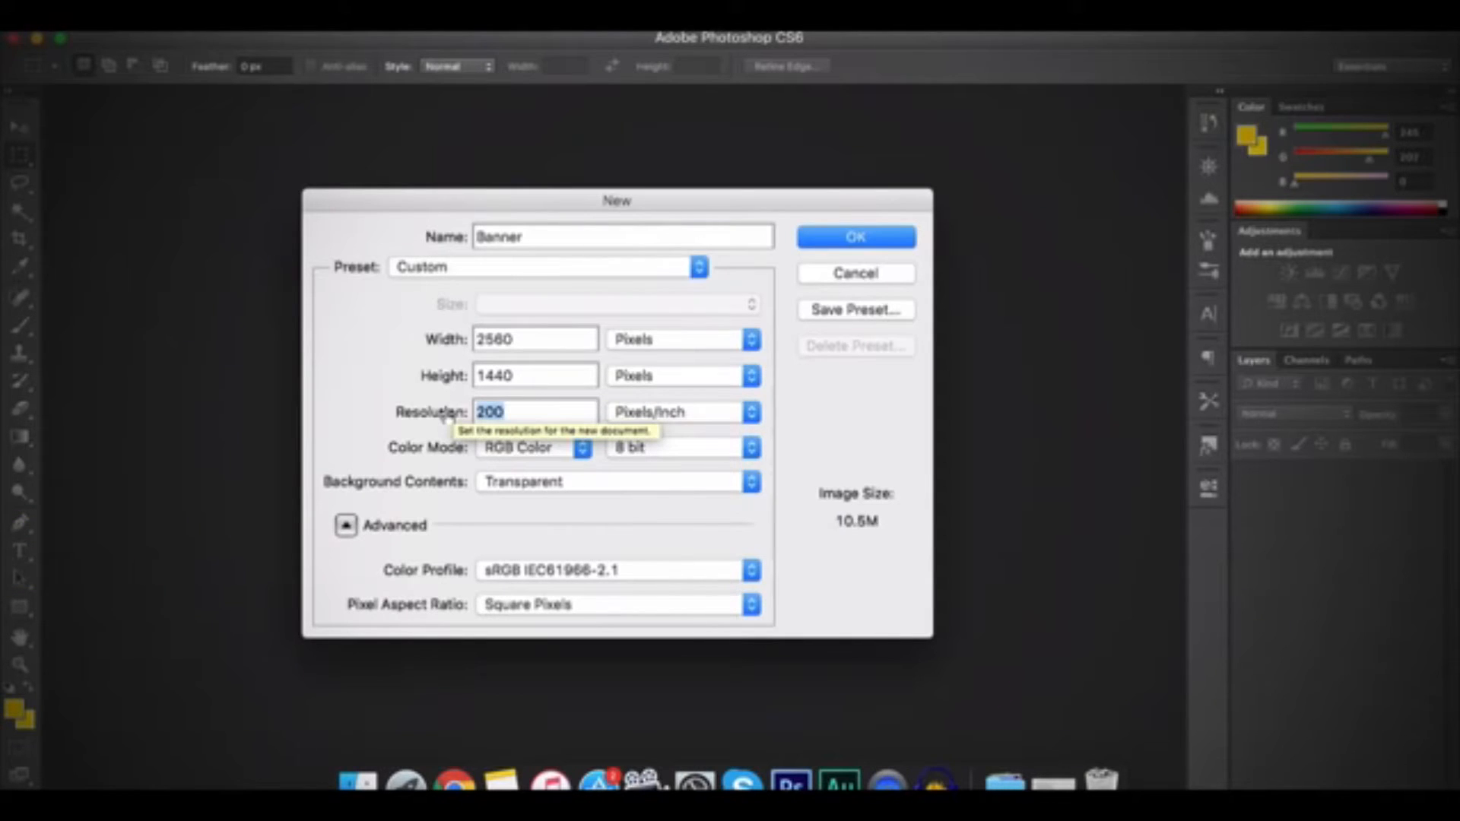
type("72")
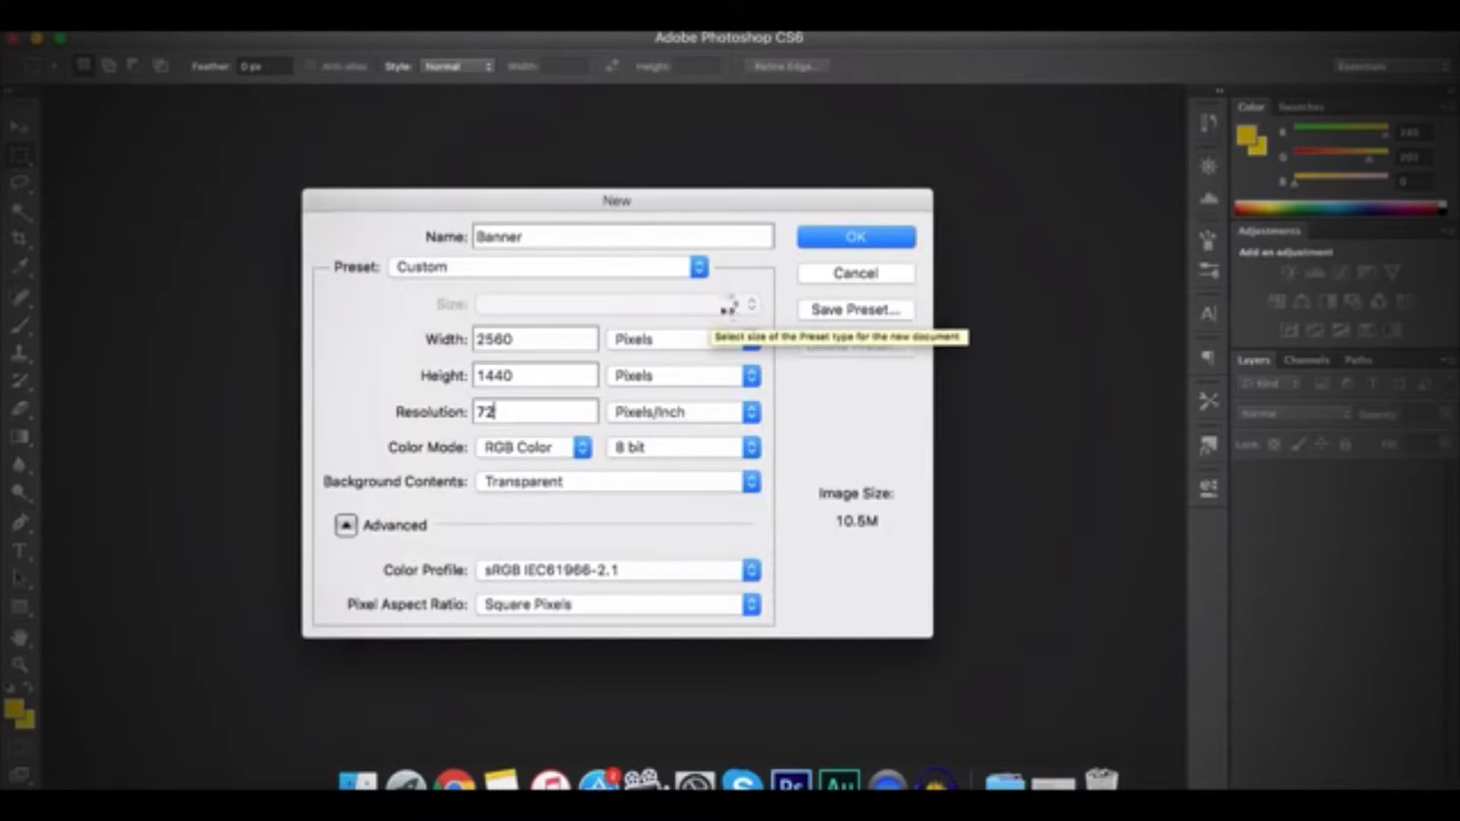
left_click(855, 236)
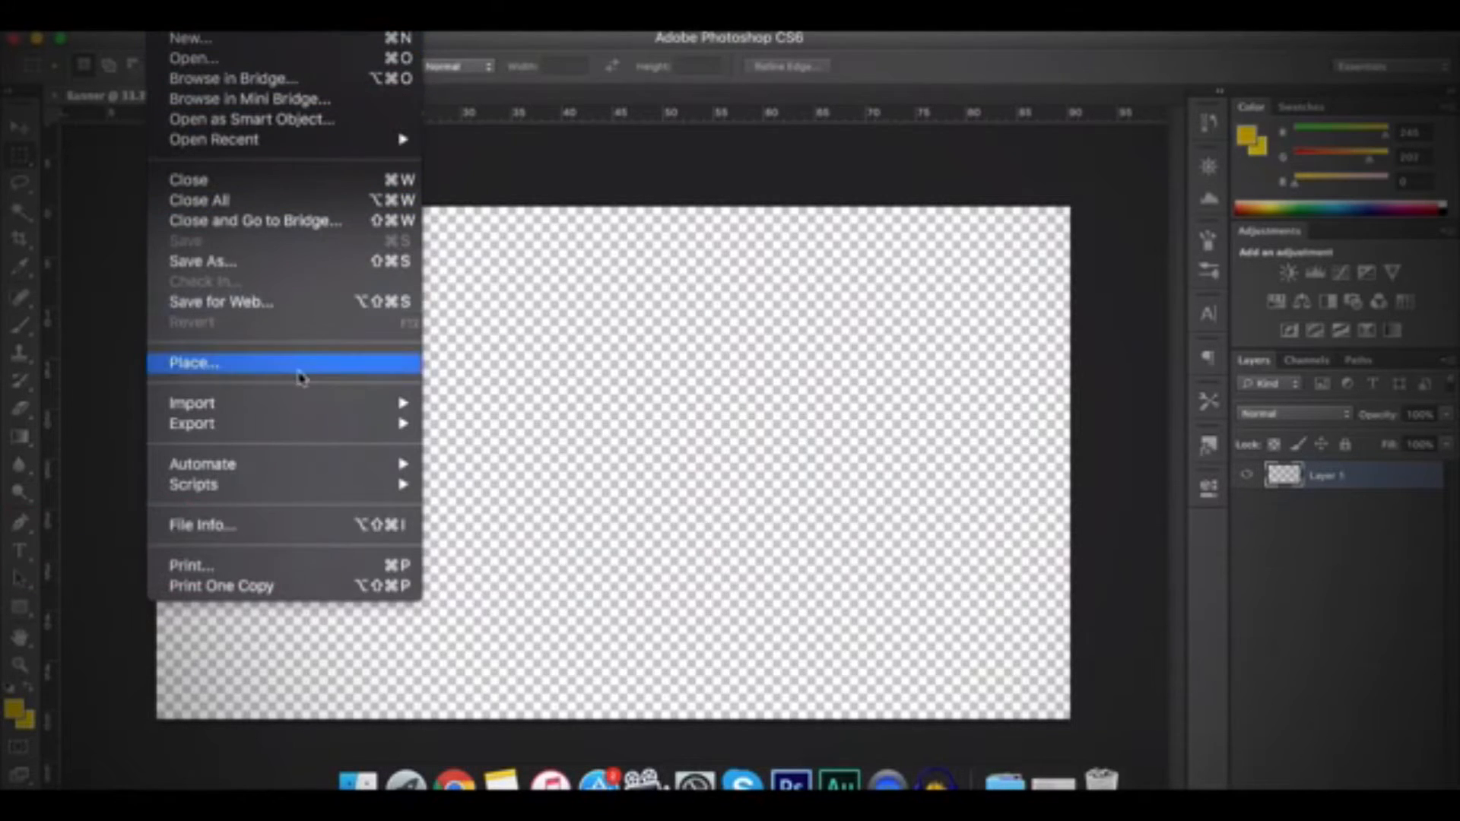
Step: Place the channel art template, add safe-area guides, then hide the template layer
left_click(192, 362)
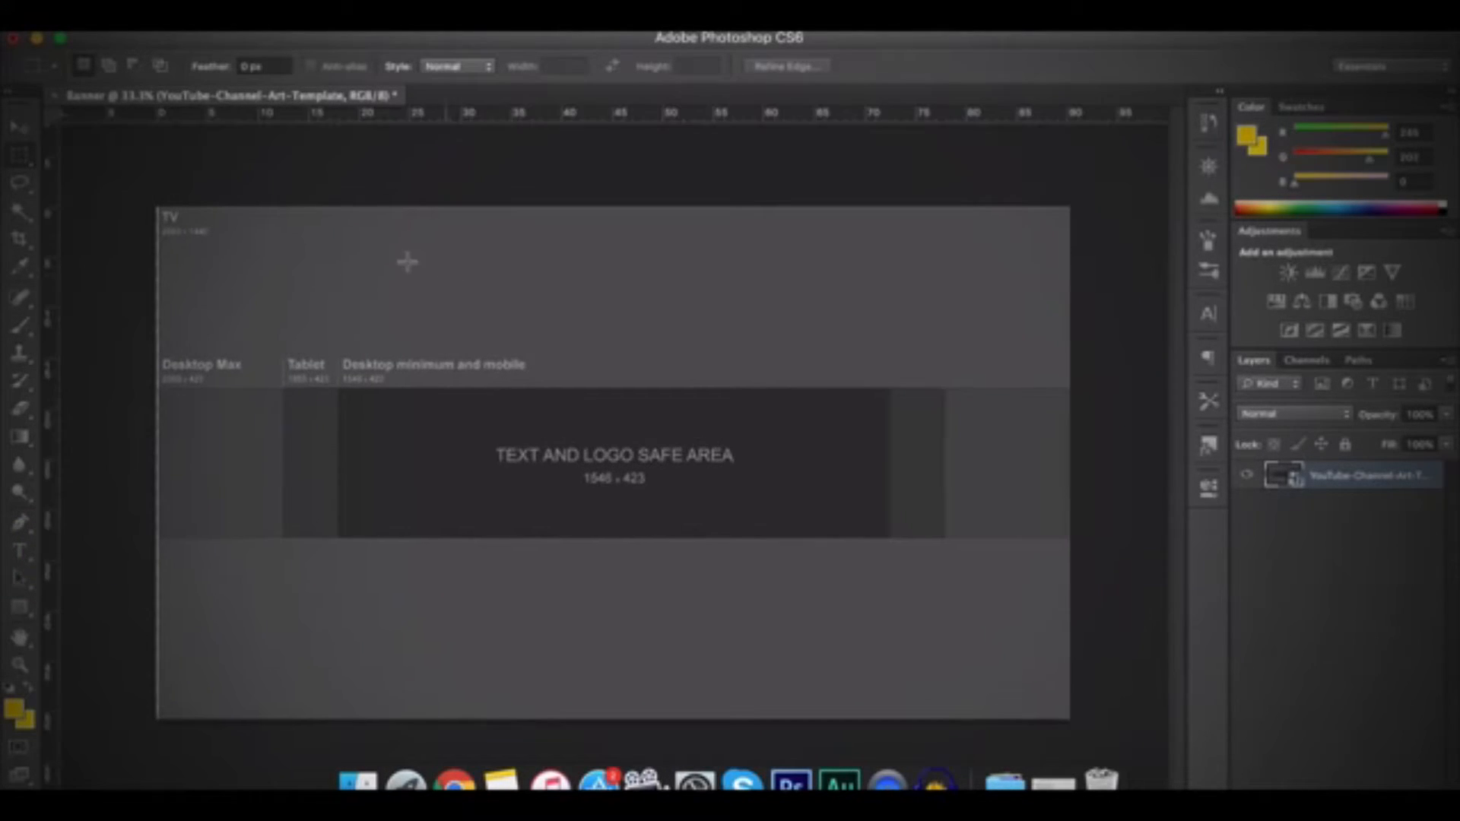
mouse_move(1083, 366)
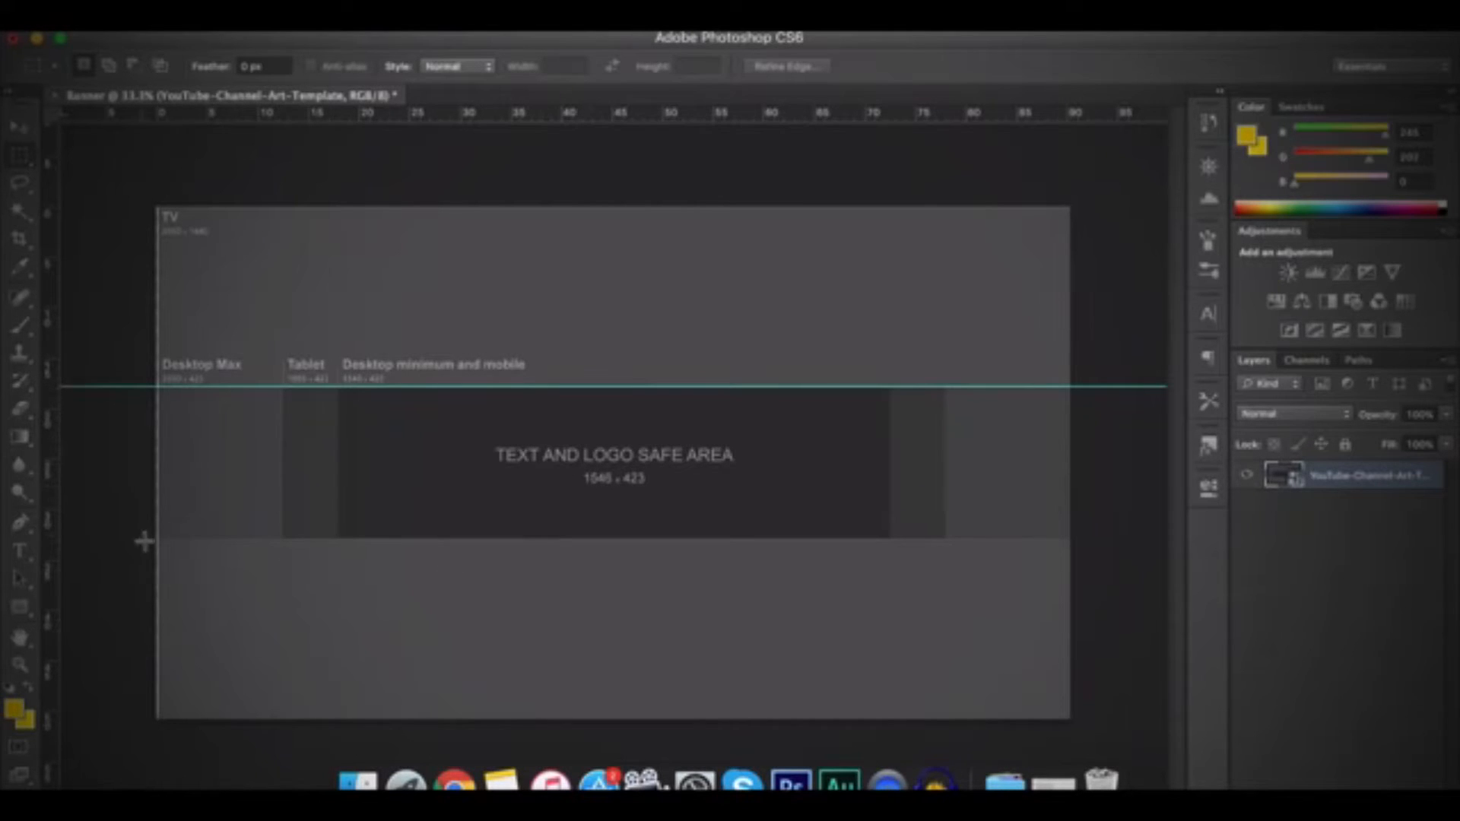
mouse_move(616, 116)
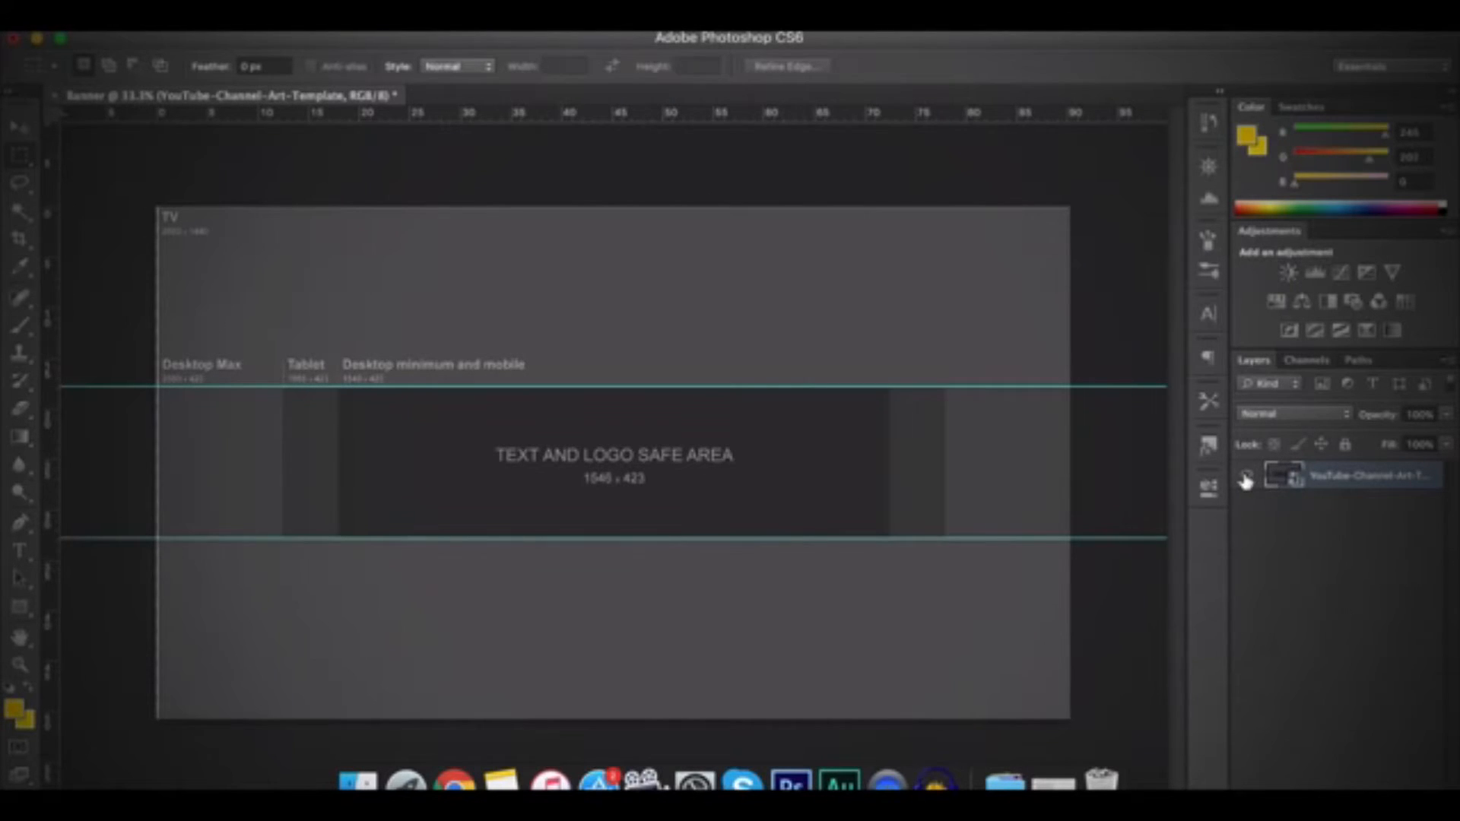
left_click(1244, 476)
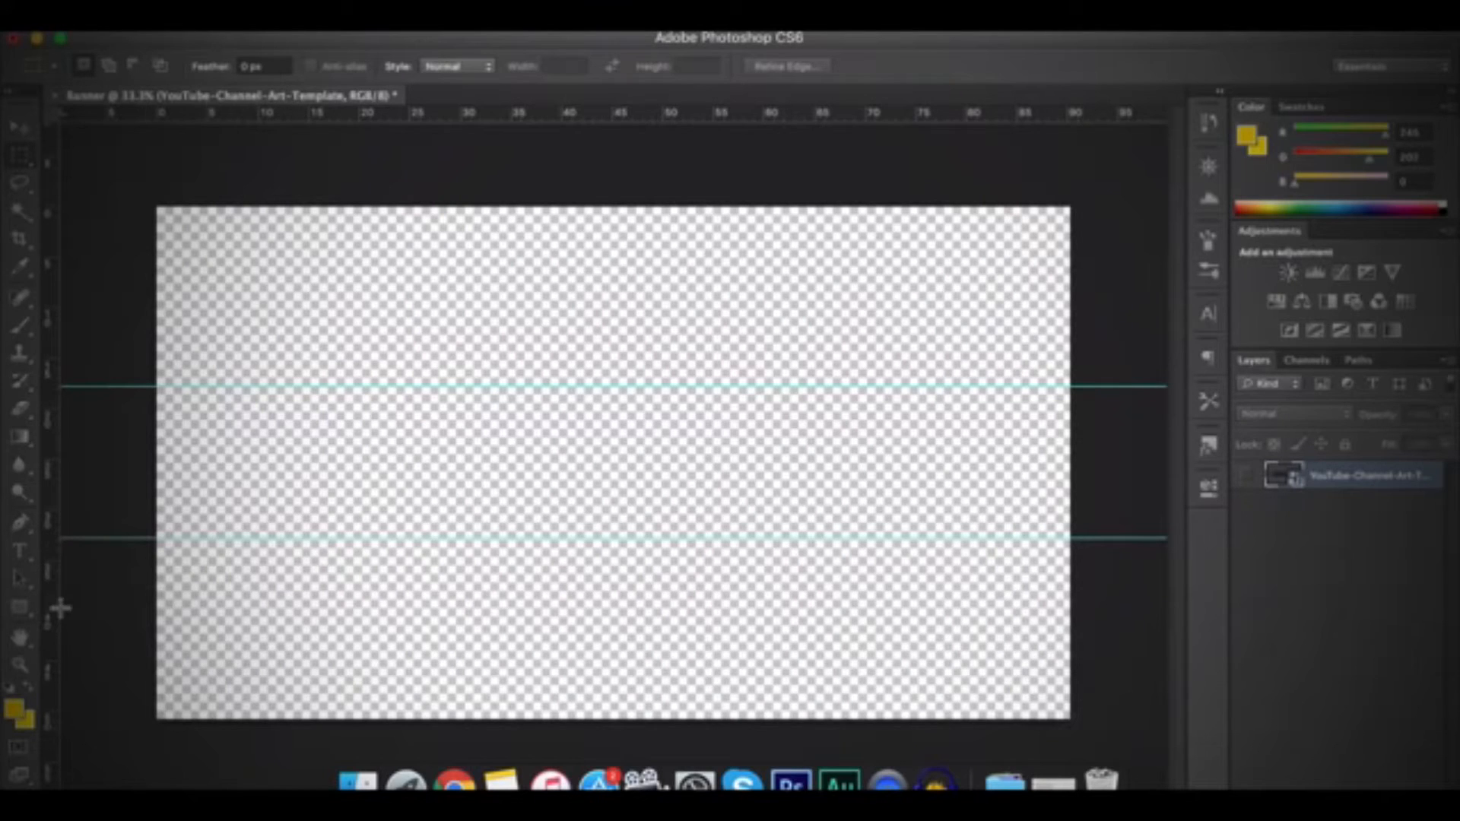
mouse_move(26, 610)
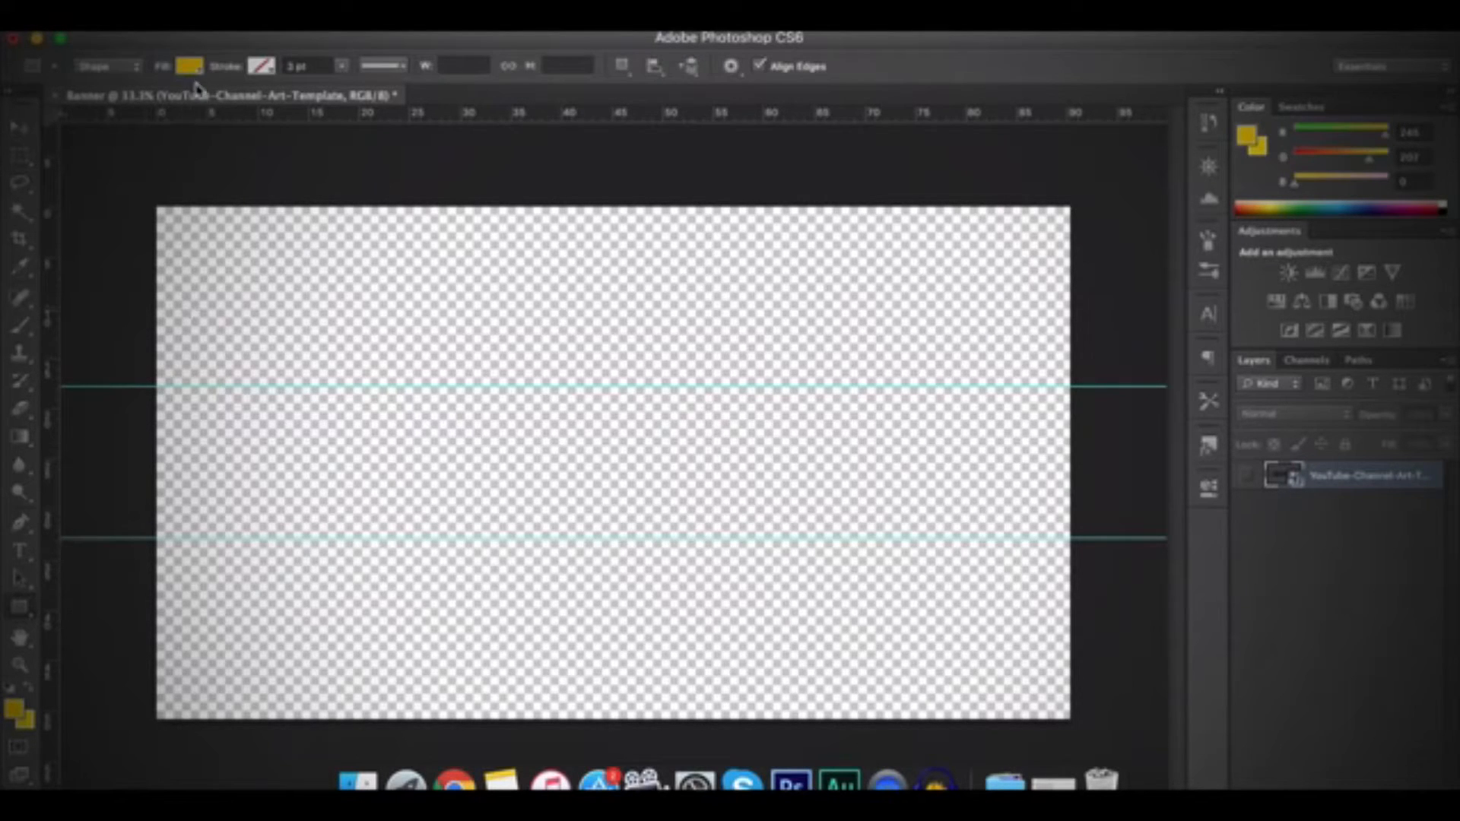
Step: Draw black rectangles for the outer bands and middle strip, merging and reordering the shape layers
left_click(189, 64)
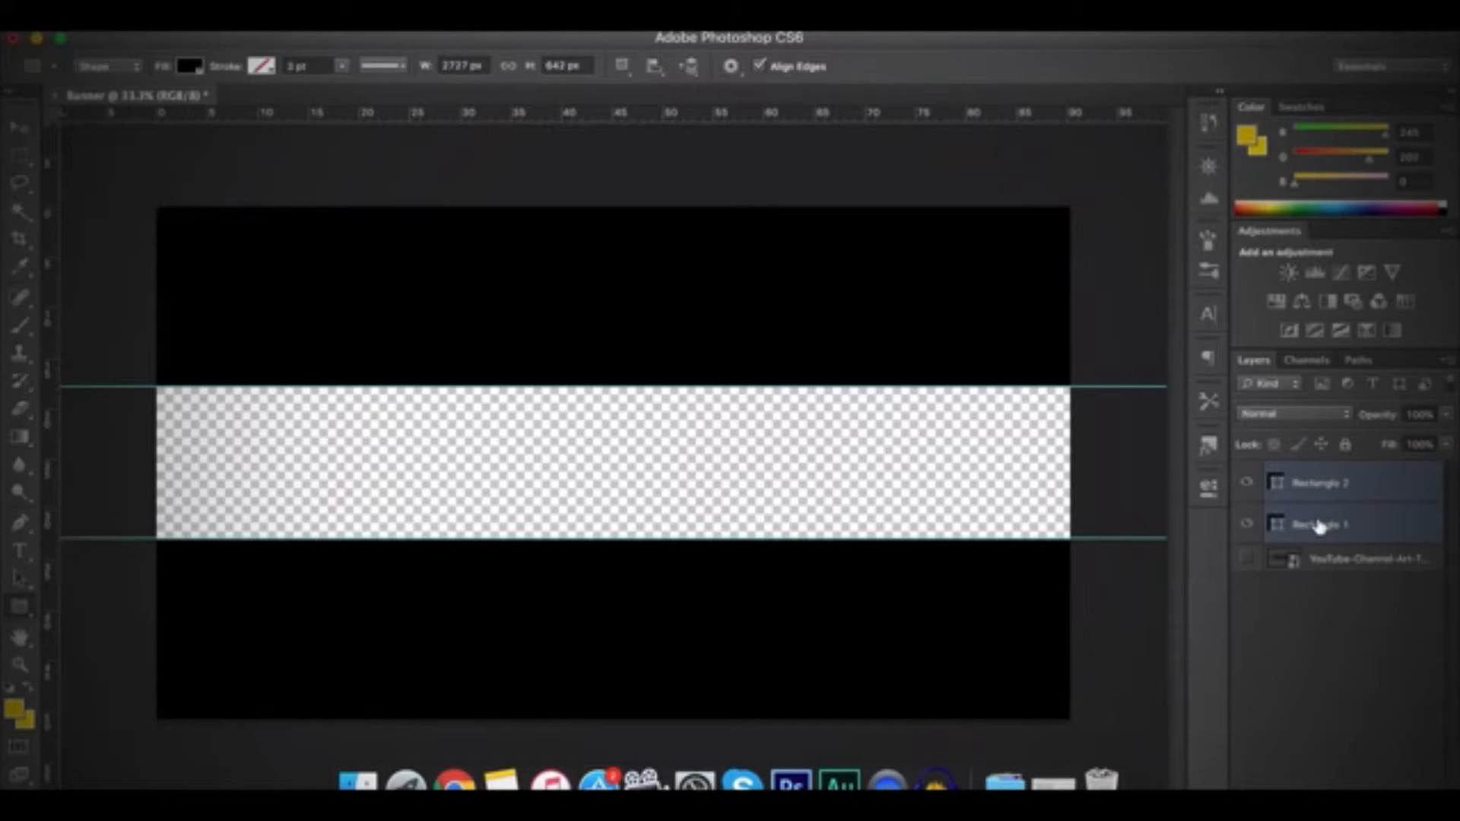
right_click(1320, 525)
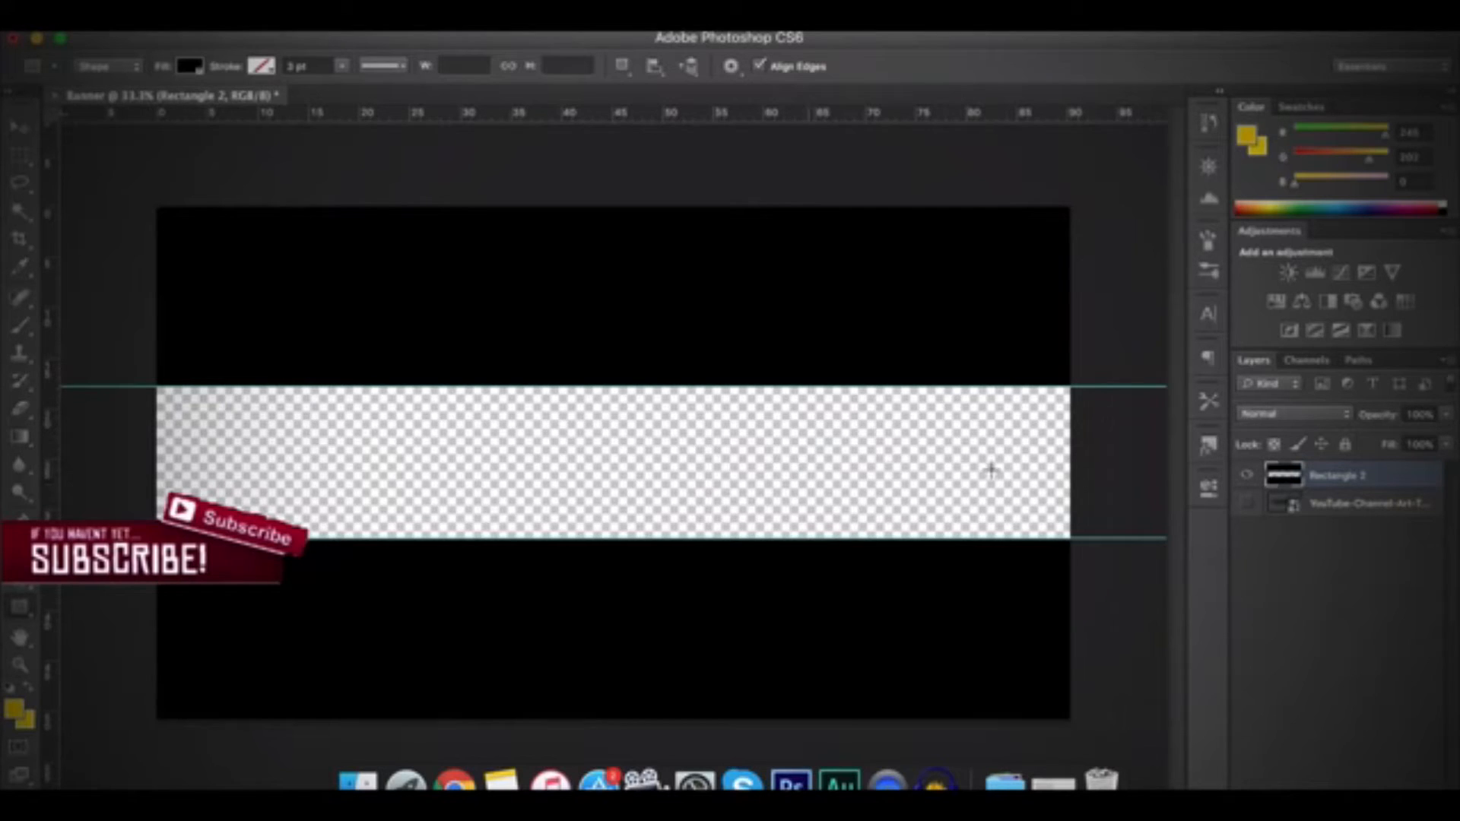
left_click_drag(470, 366, 1098, 615)
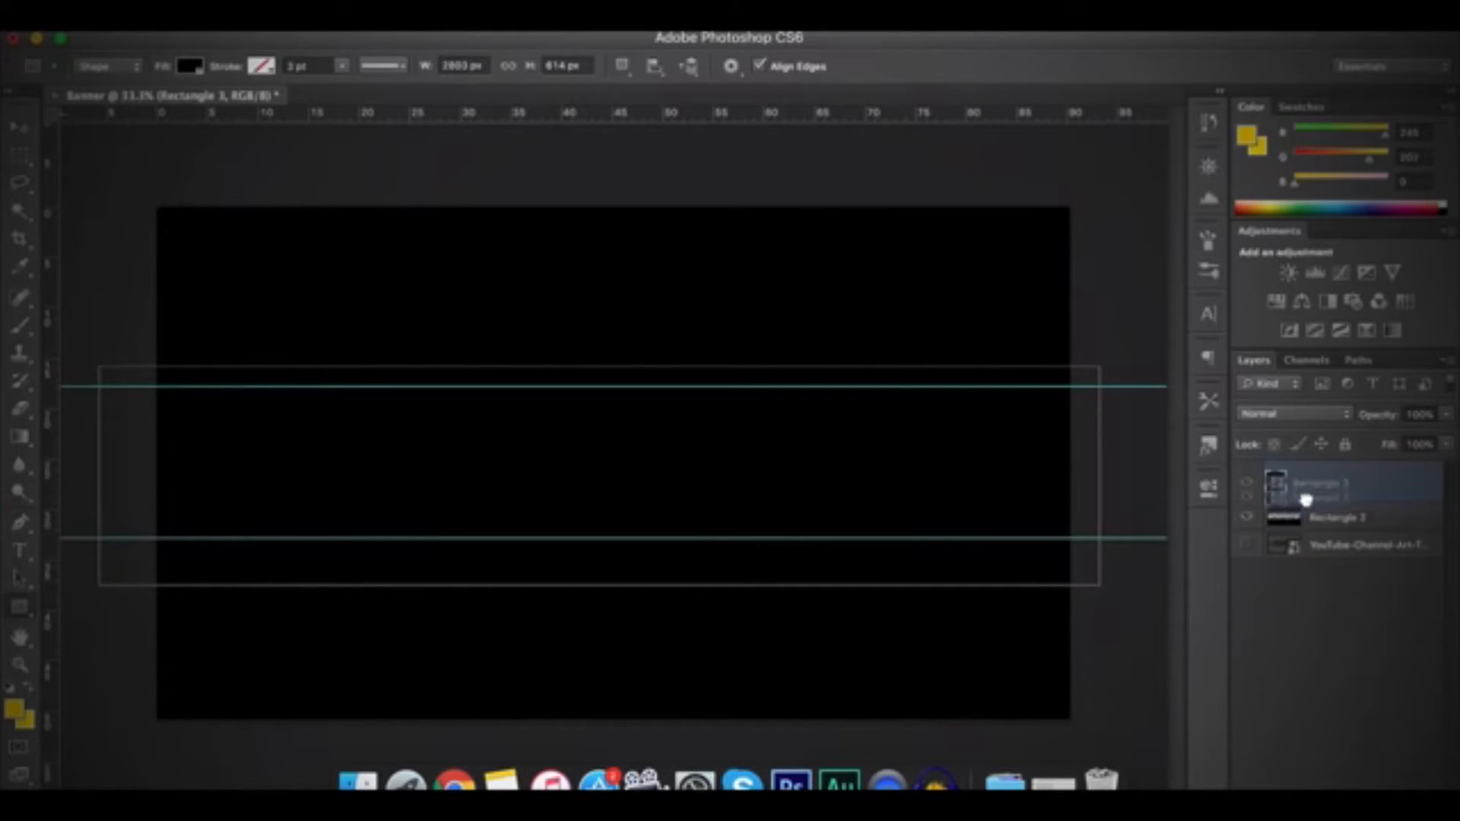
right_click(1321, 499)
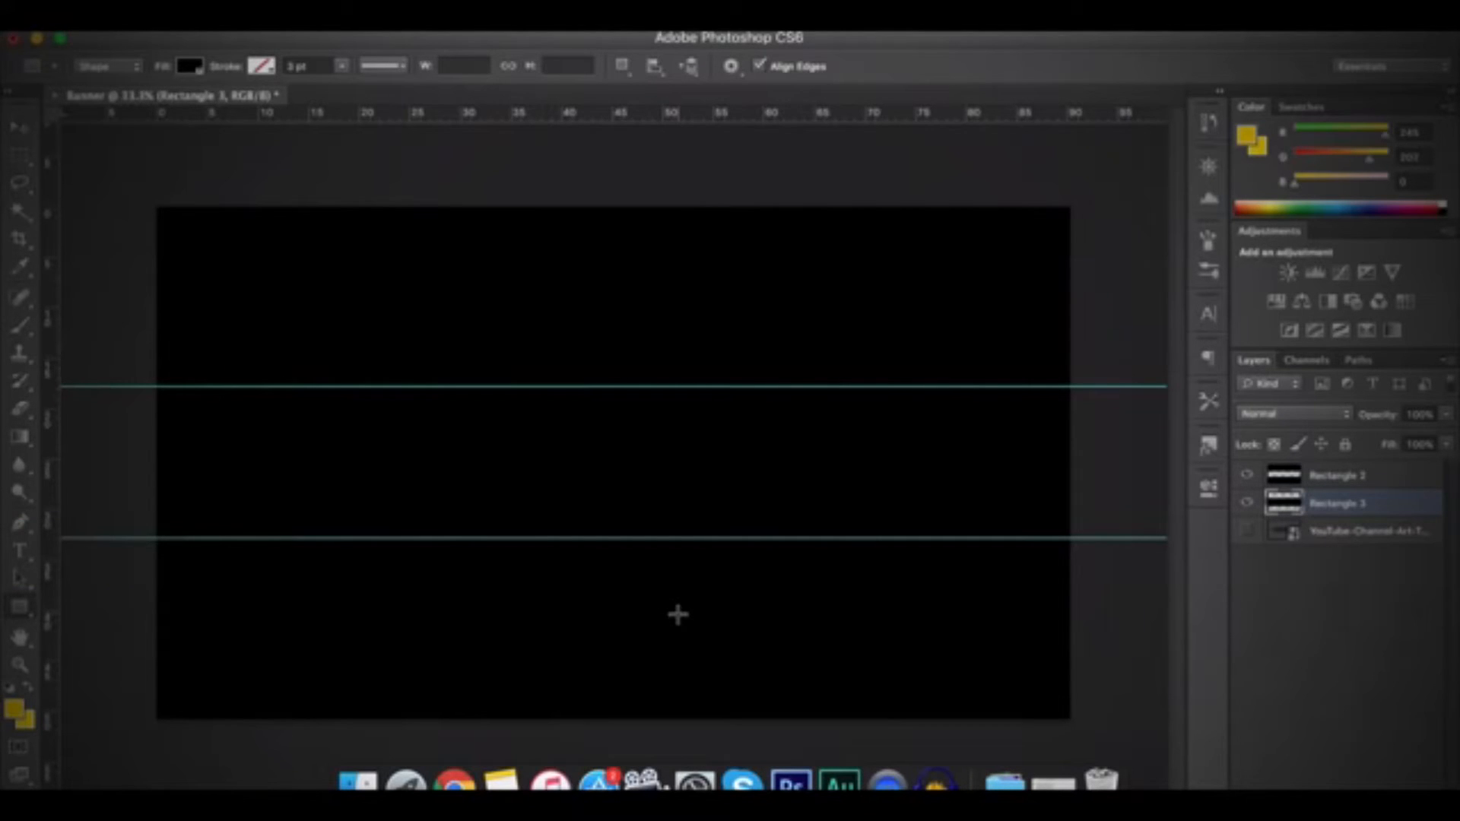
mouse_move(502, 791)
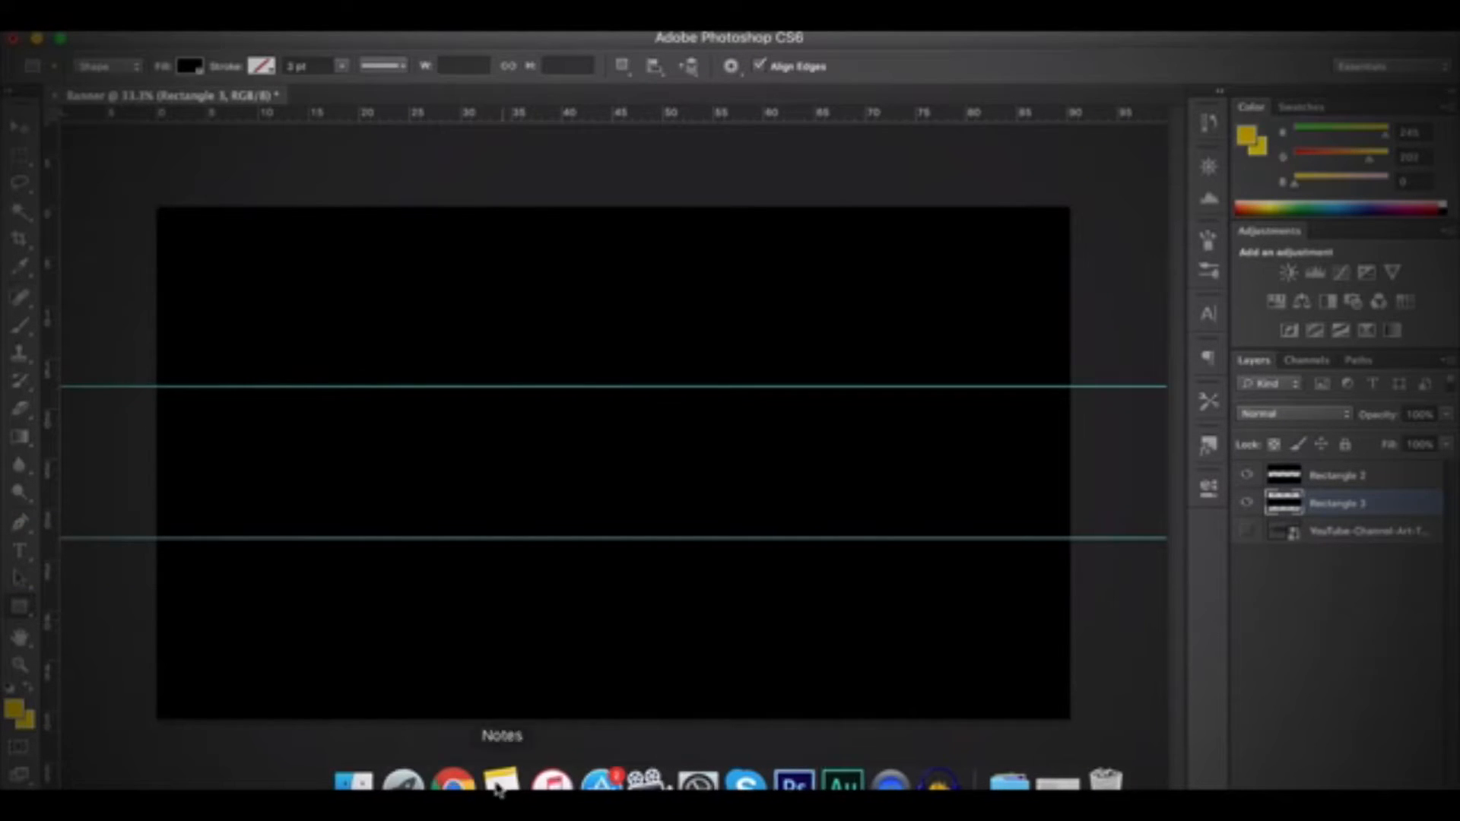
mouse_move(606, 631)
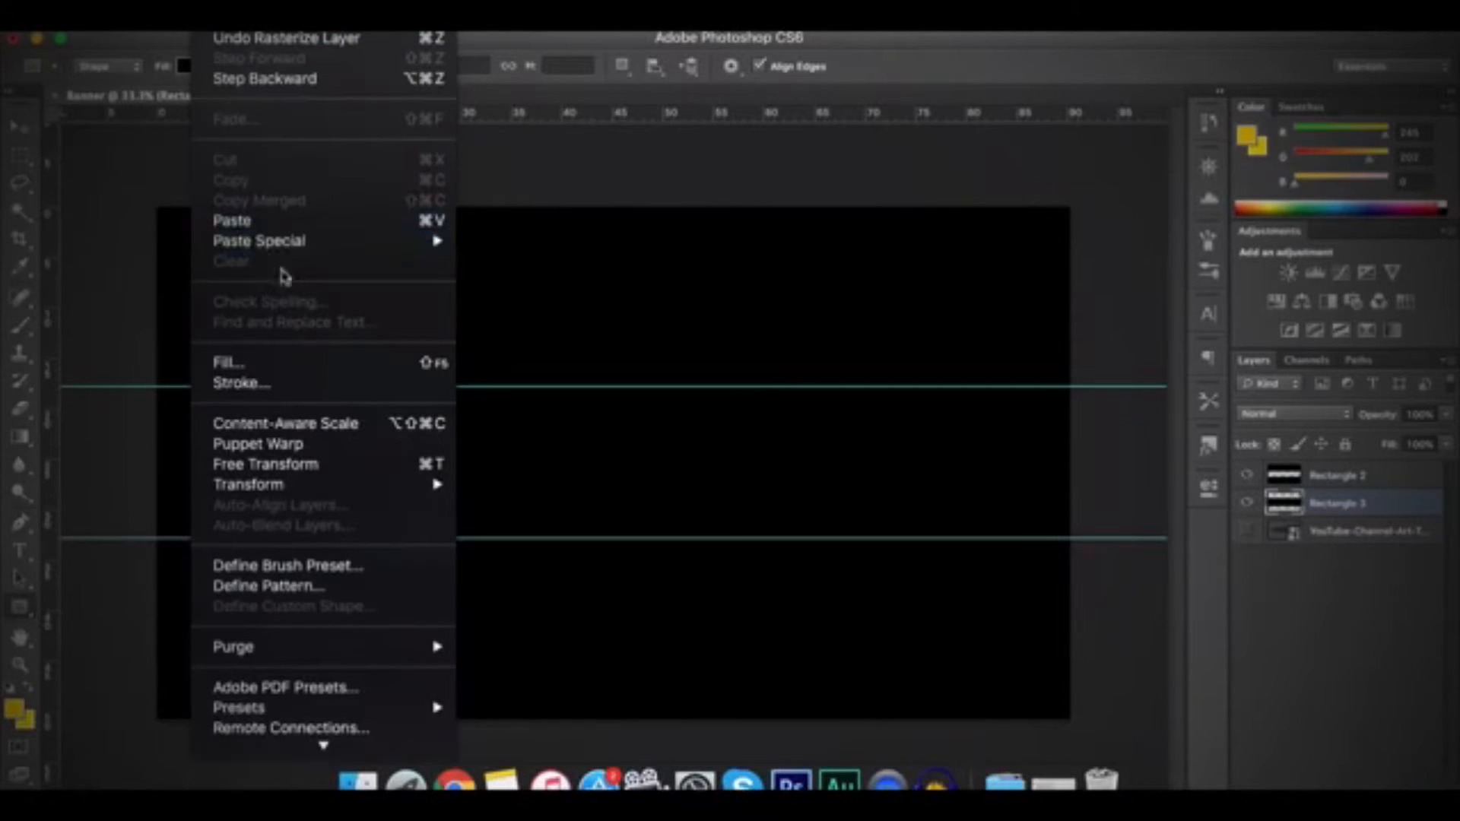
Step: Paste the FIFA player image, move it to the strip's left end, and pick a soft Eraser brush
left_click(233, 221)
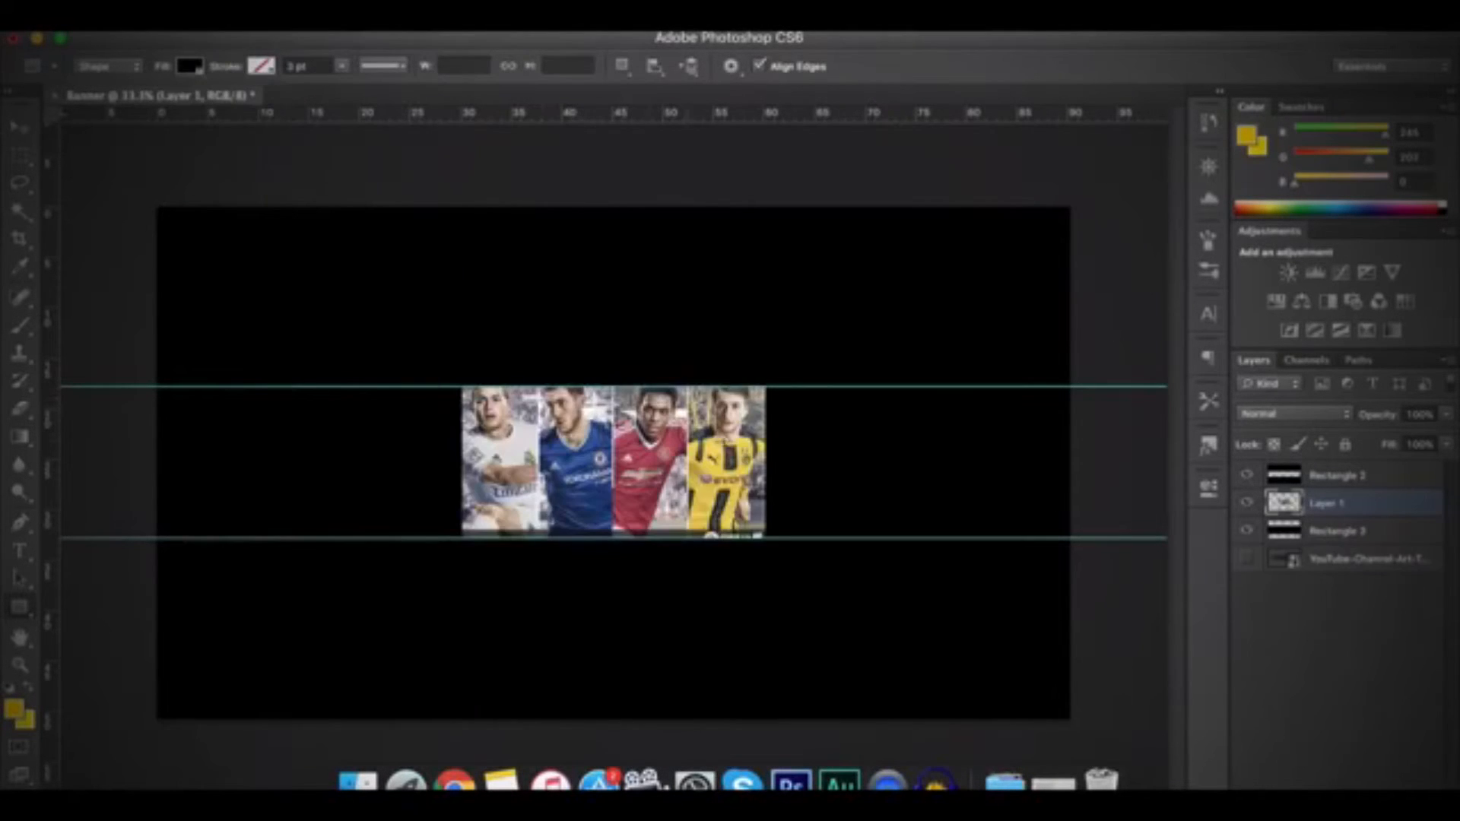
left_click_drag(614, 461, 321, 461)
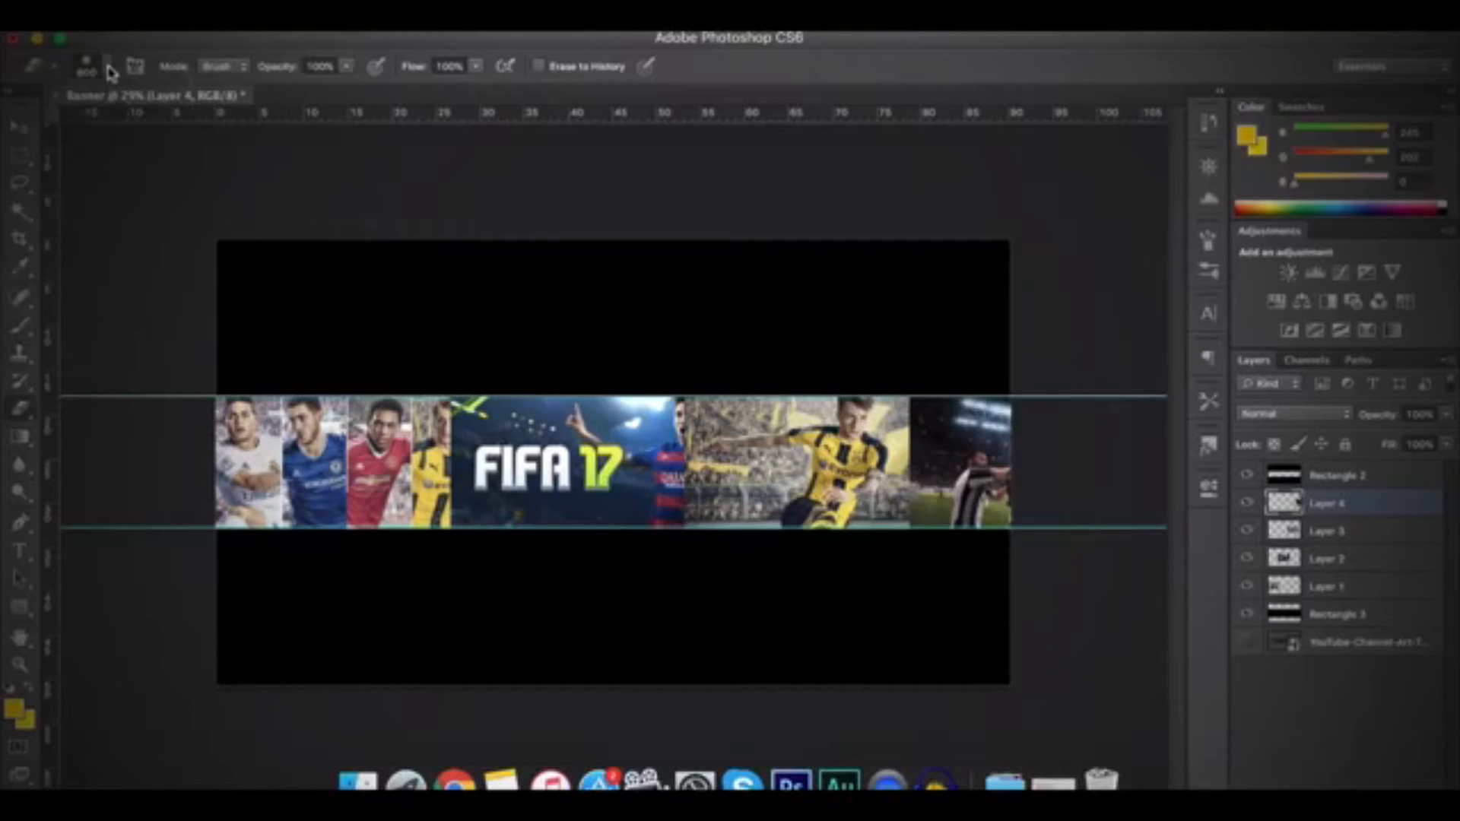
left_click(107, 64)
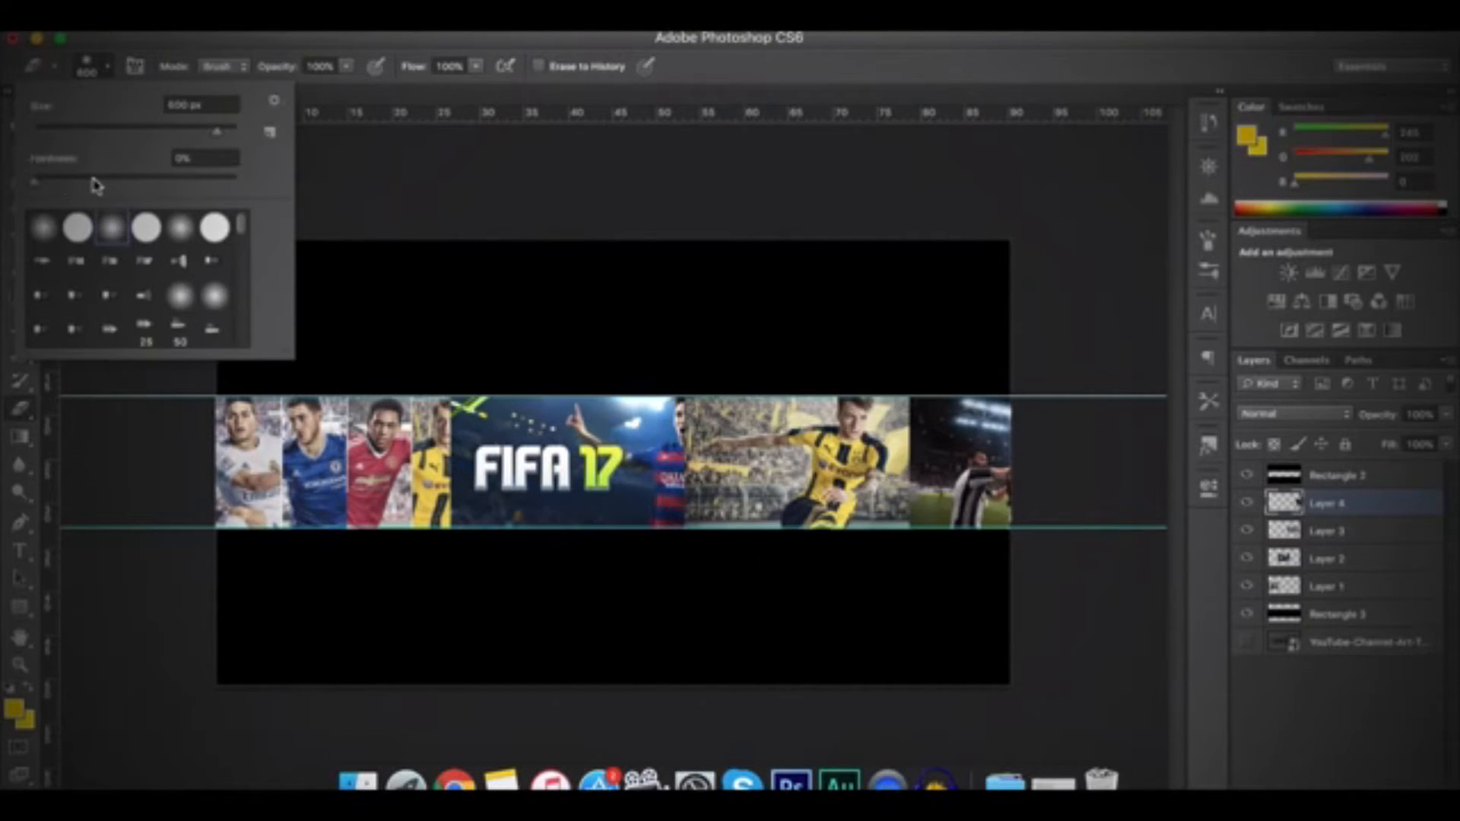
mouse_move(122, 95)
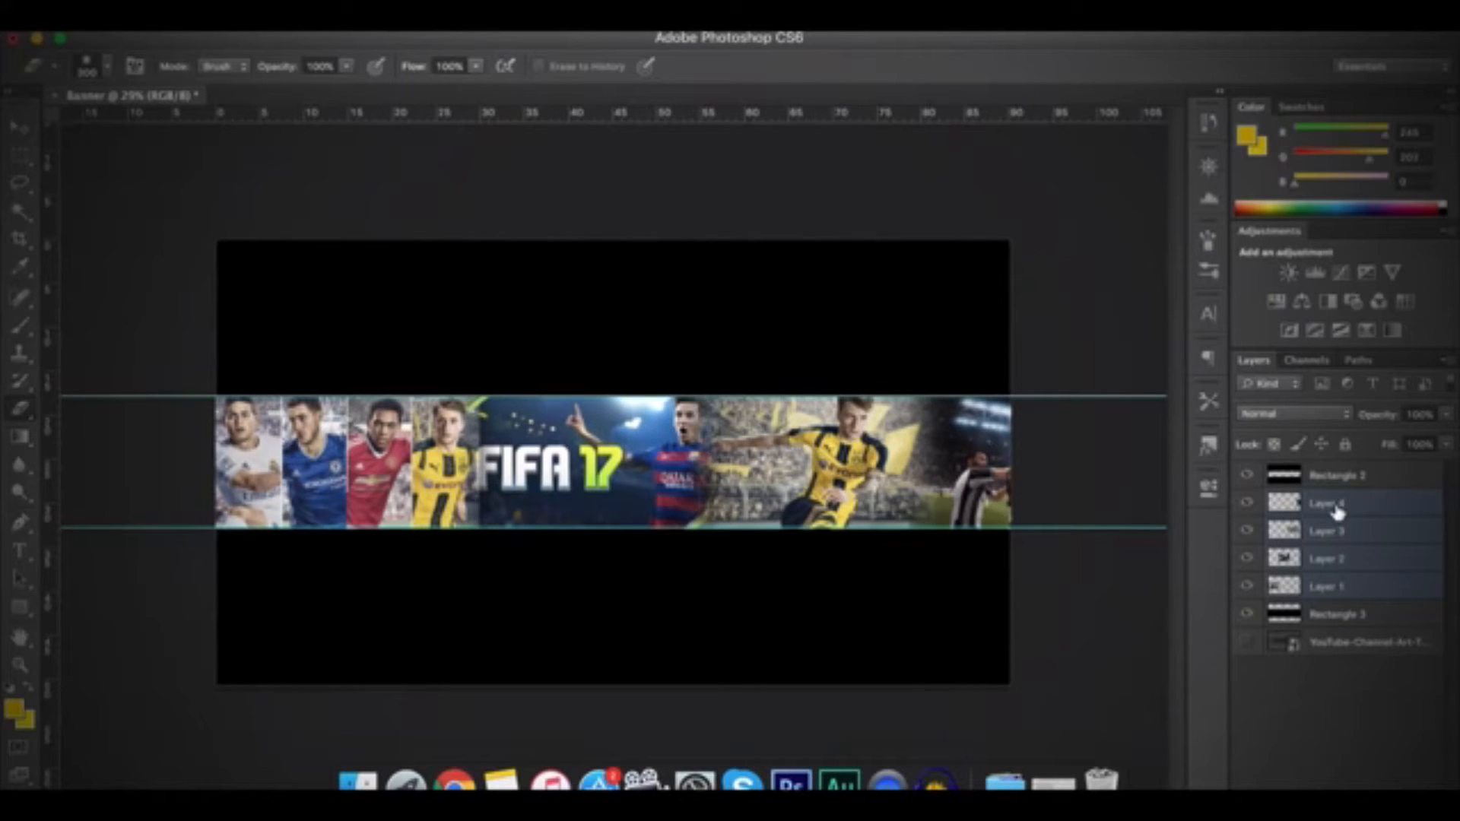
mouse_move(1336, 512)
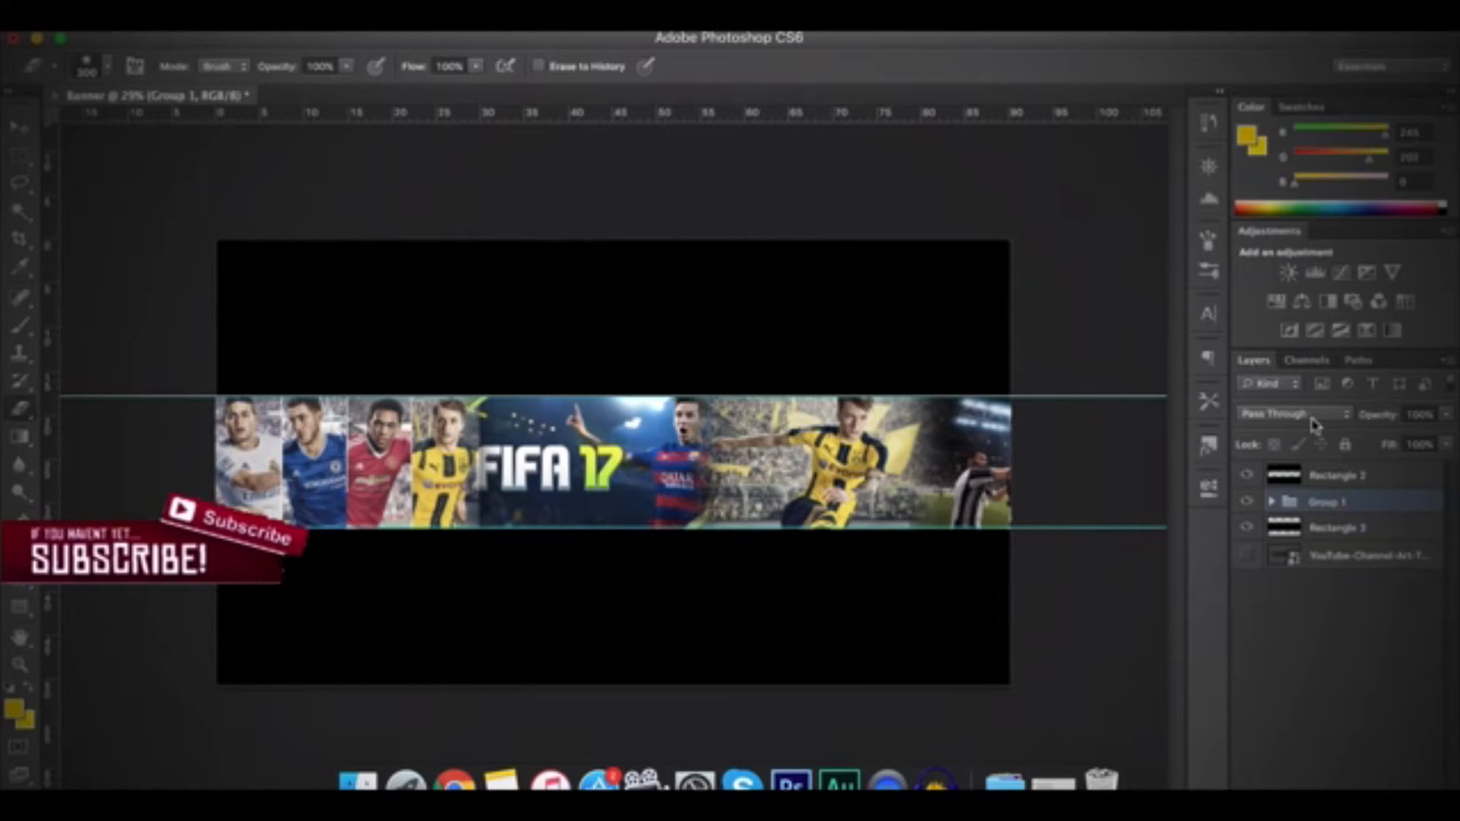
Step: Set the FIFA strip layer to Luminosity blend at 50% opacity for a faded grey look
left_click(1293, 413)
type("BG")
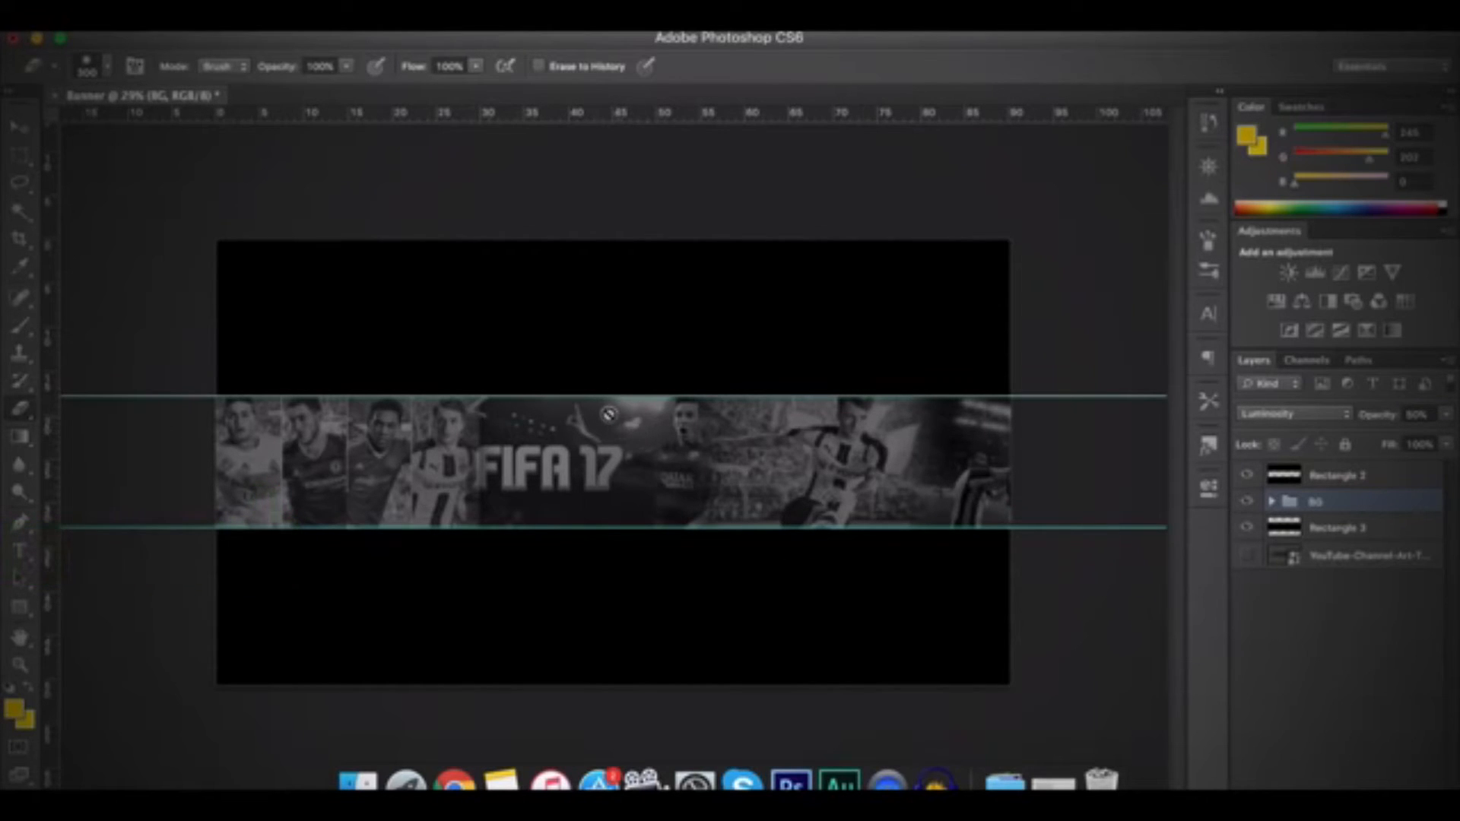
mouse_move(58, 470)
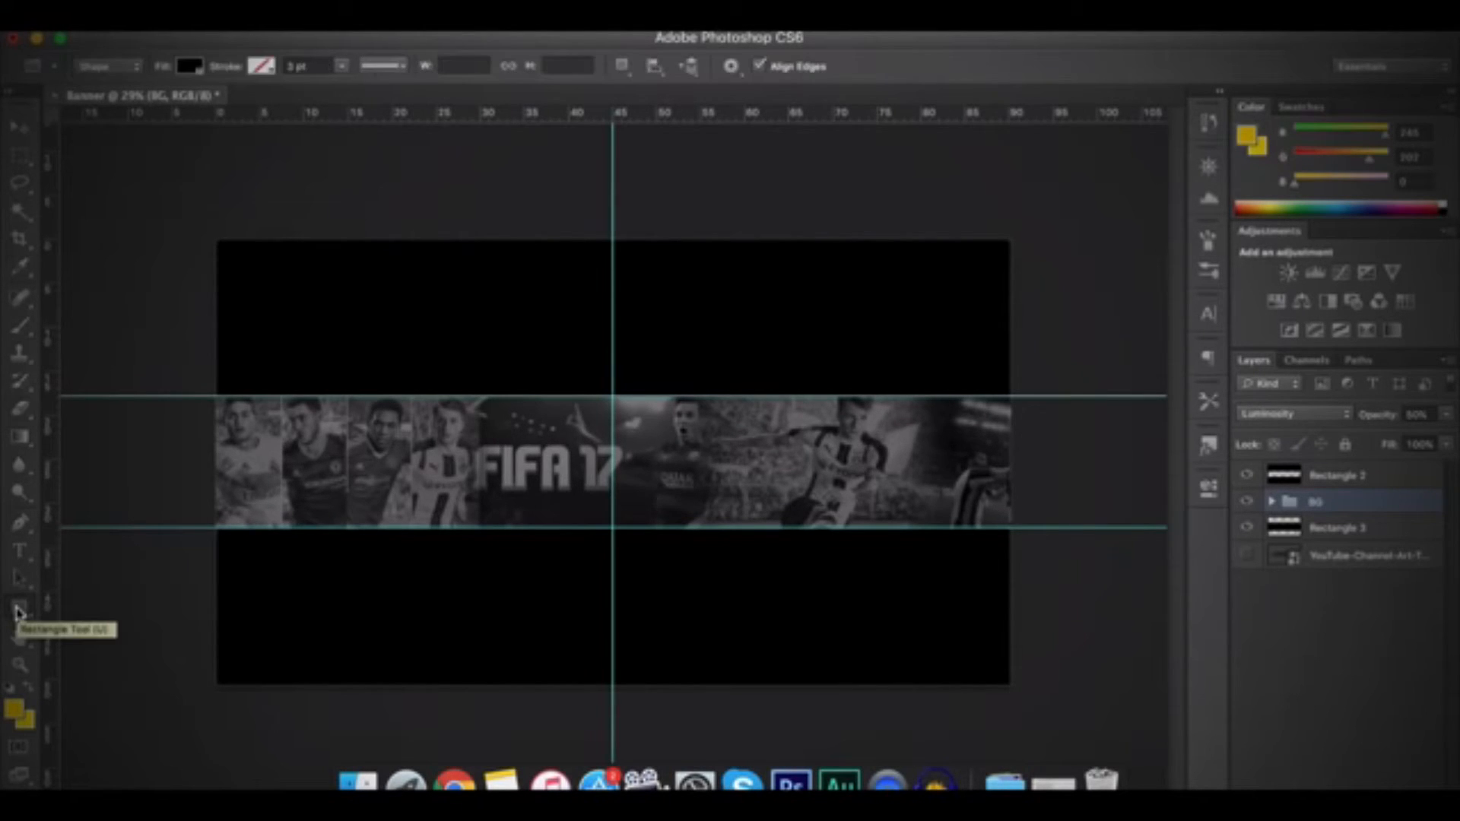
Step: Draw a red rectangle over the strip's left half and blend it with Multiply
left_click(187, 65)
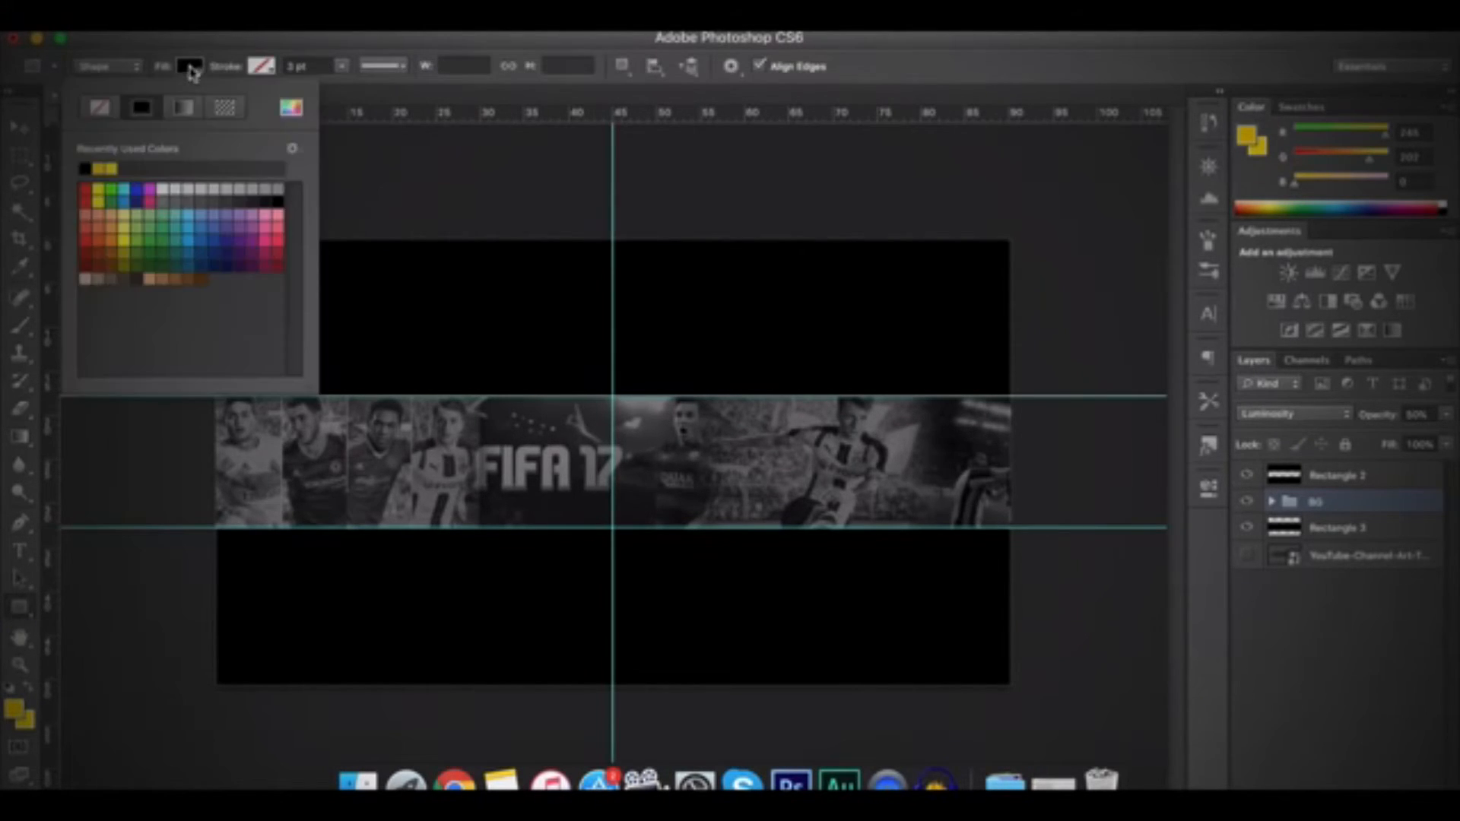
left_click(86, 195)
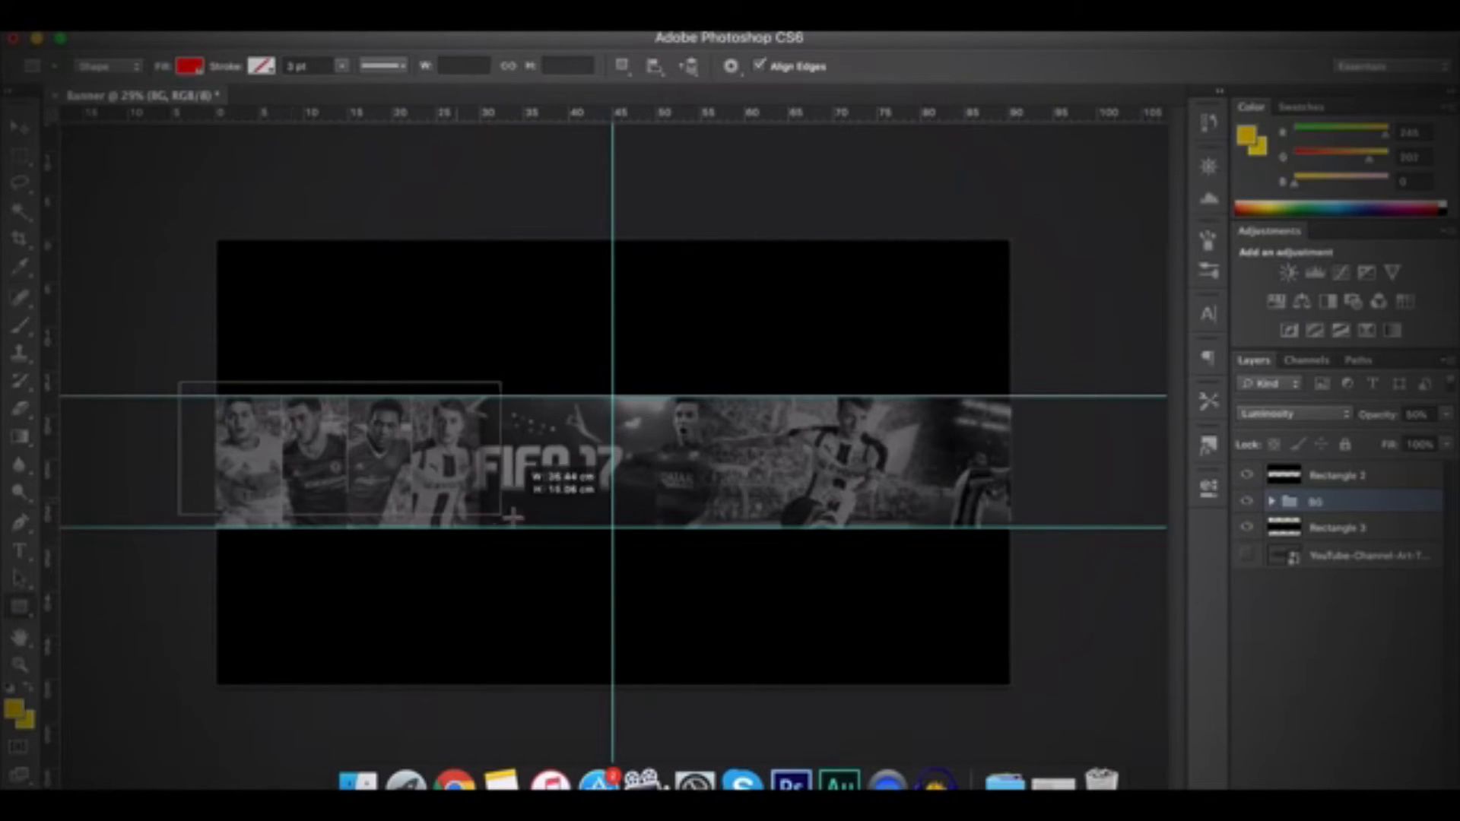
left_click_drag(515, 516, 607, 567)
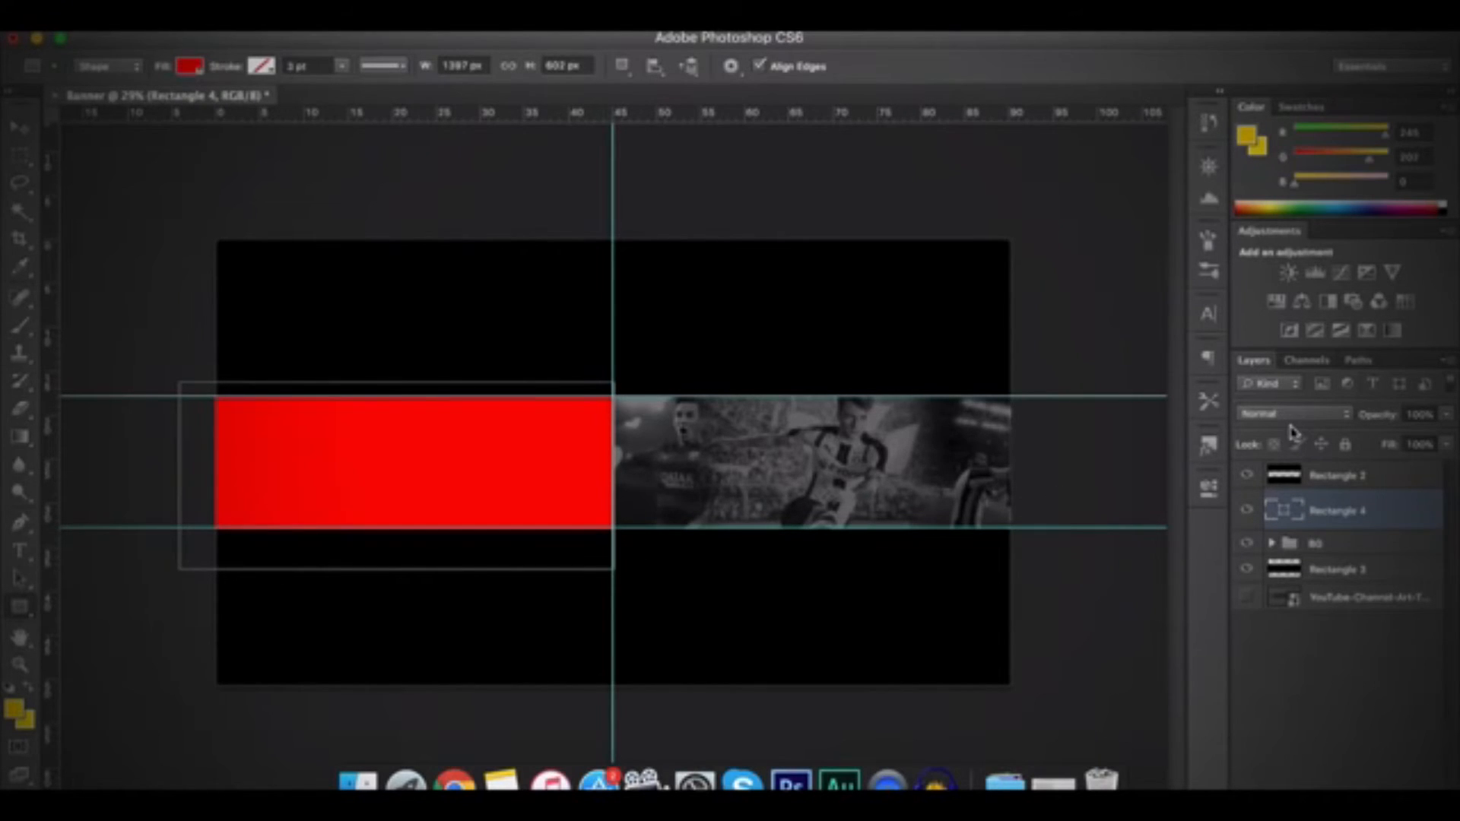
left_click(1290, 414)
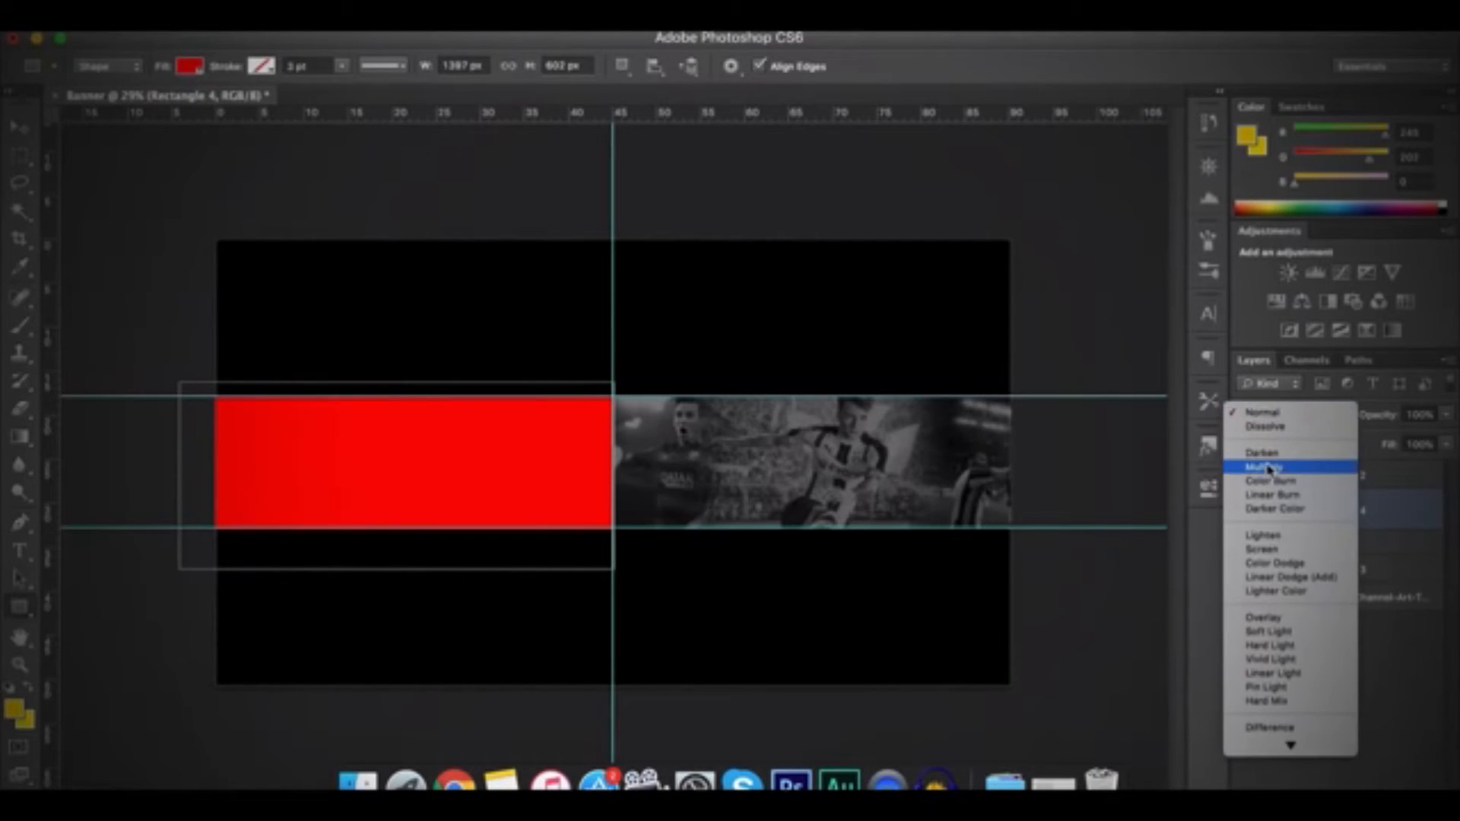
left_click(1263, 467)
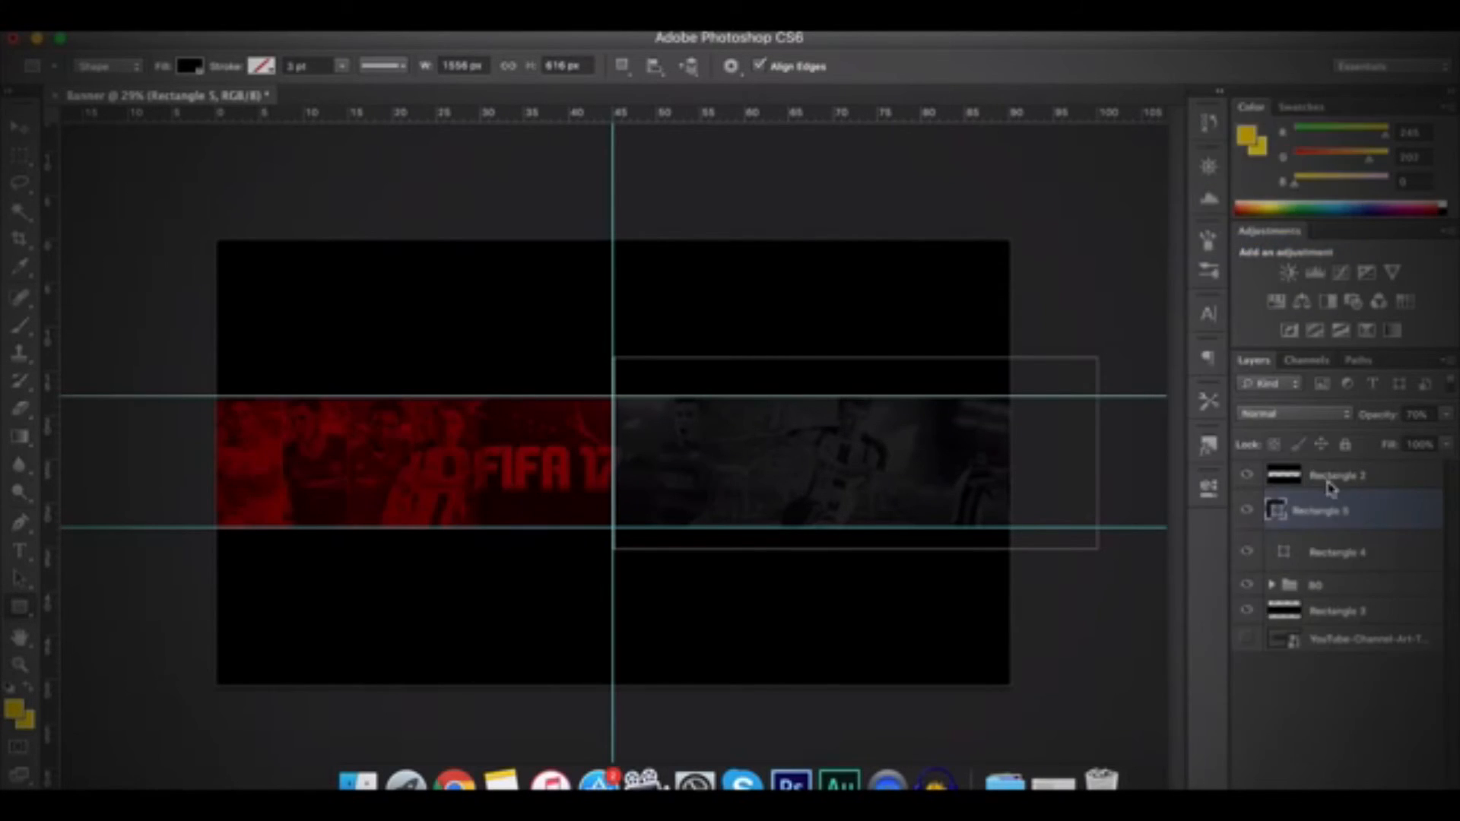
Step: Rasterize the rectangle layer after darkening the right half with a 70% black rectangle
right_click(1336, 490)
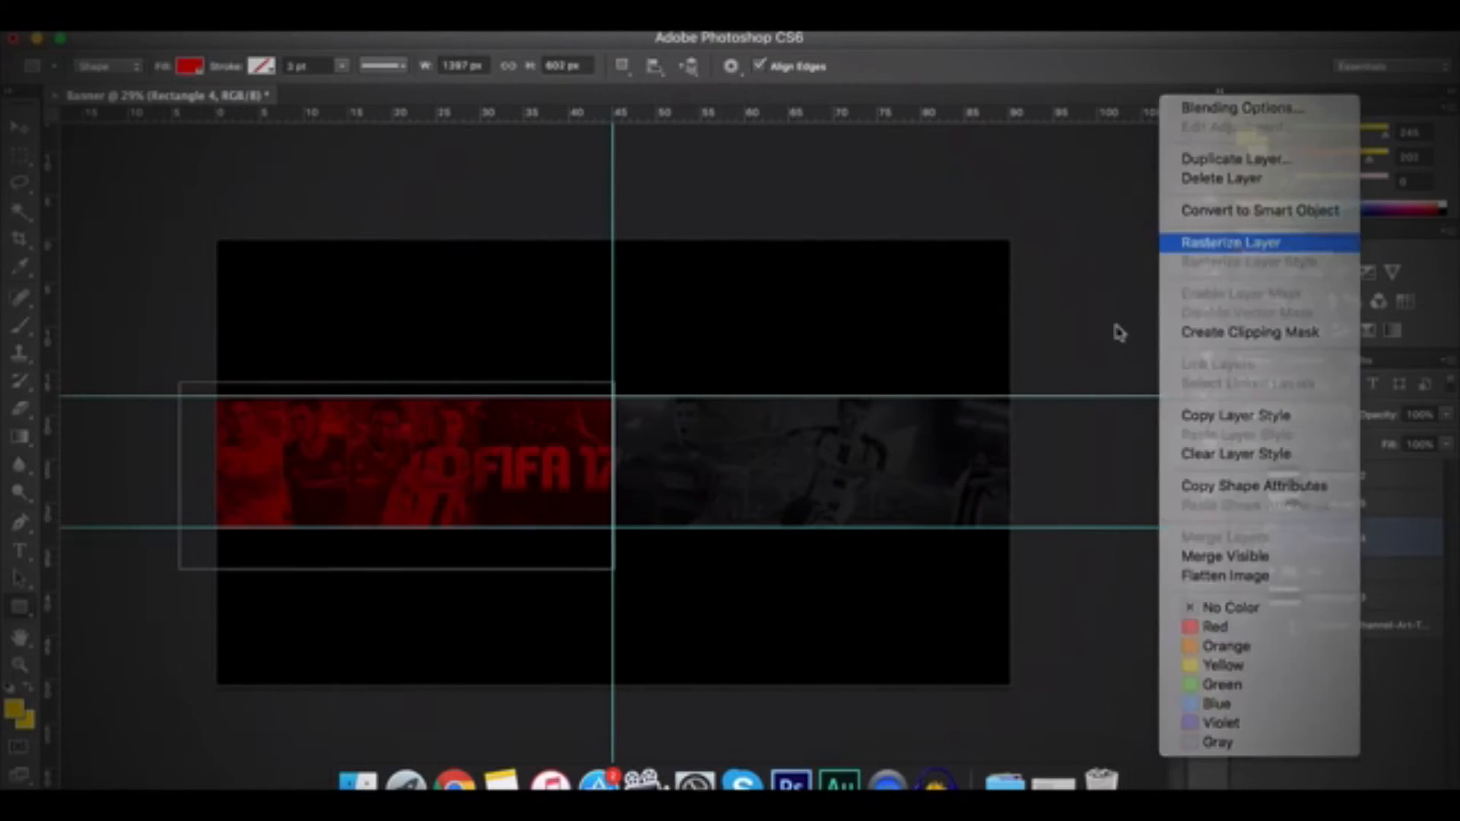
left_click(1232, 242)
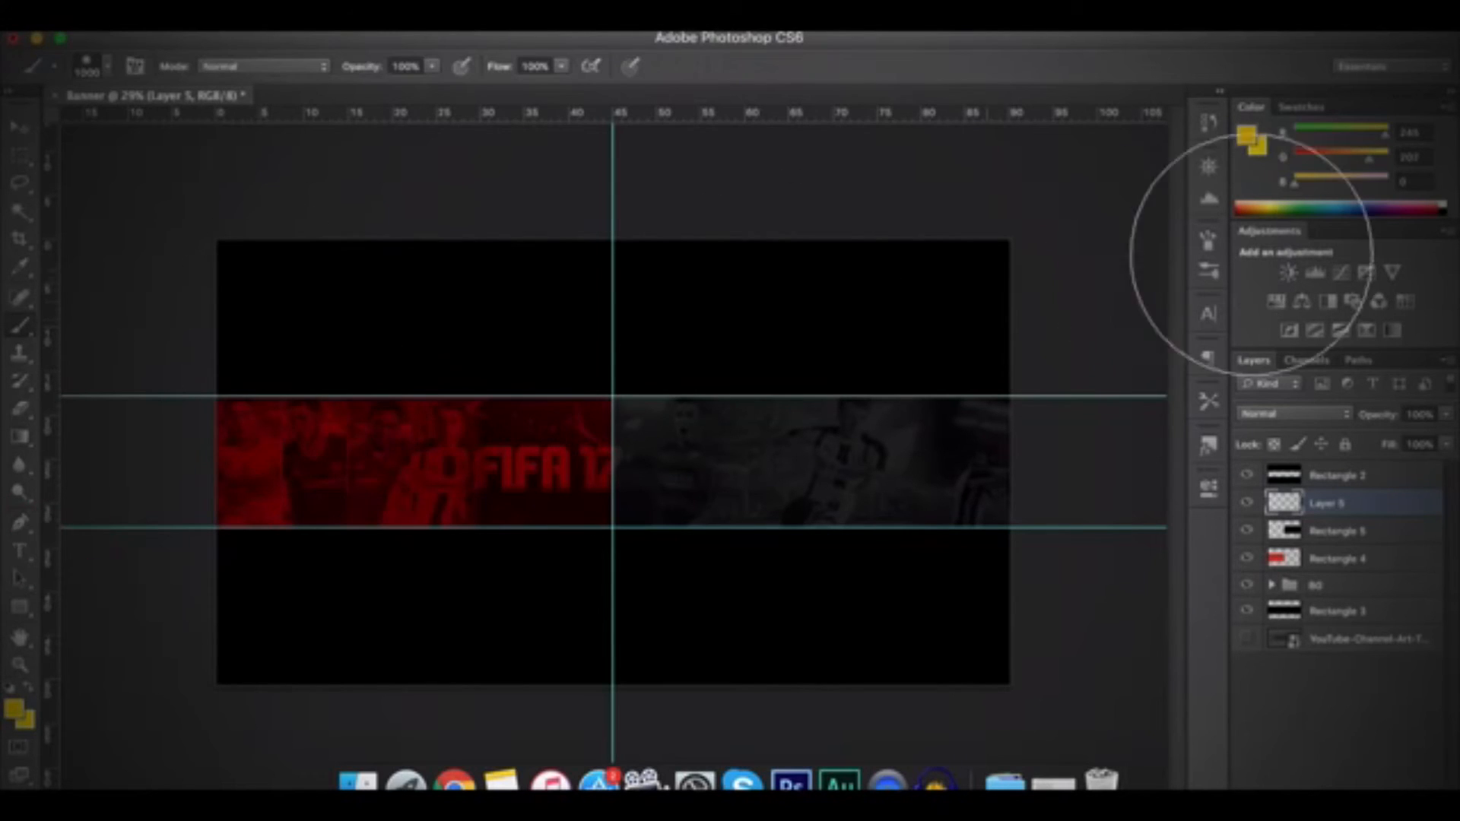
Step: Set the brush colour to pure white and paint a soft glow at the strip centre on a new layer
left_click(1244, 137)
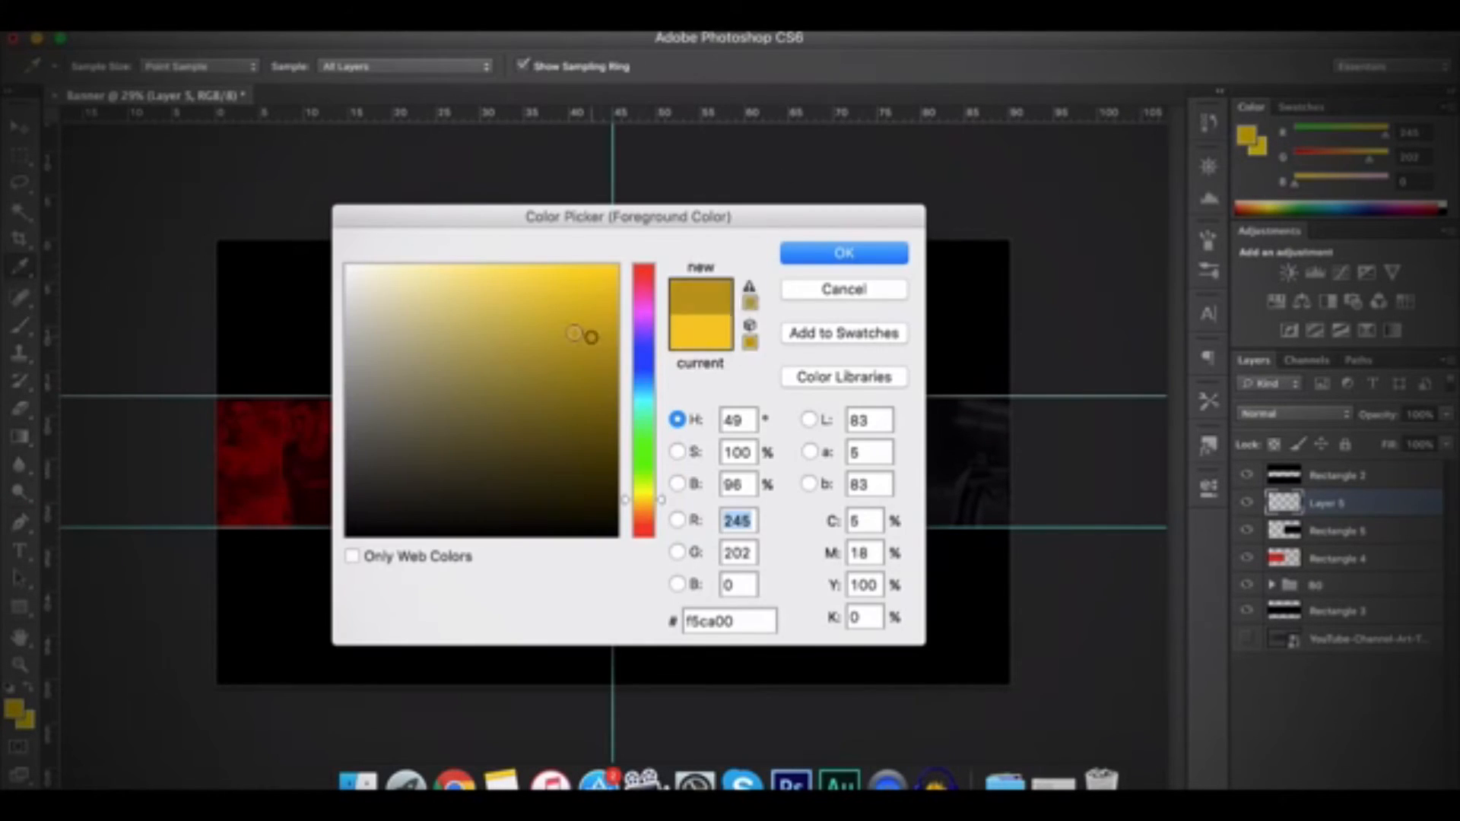
left_click(347, 270)
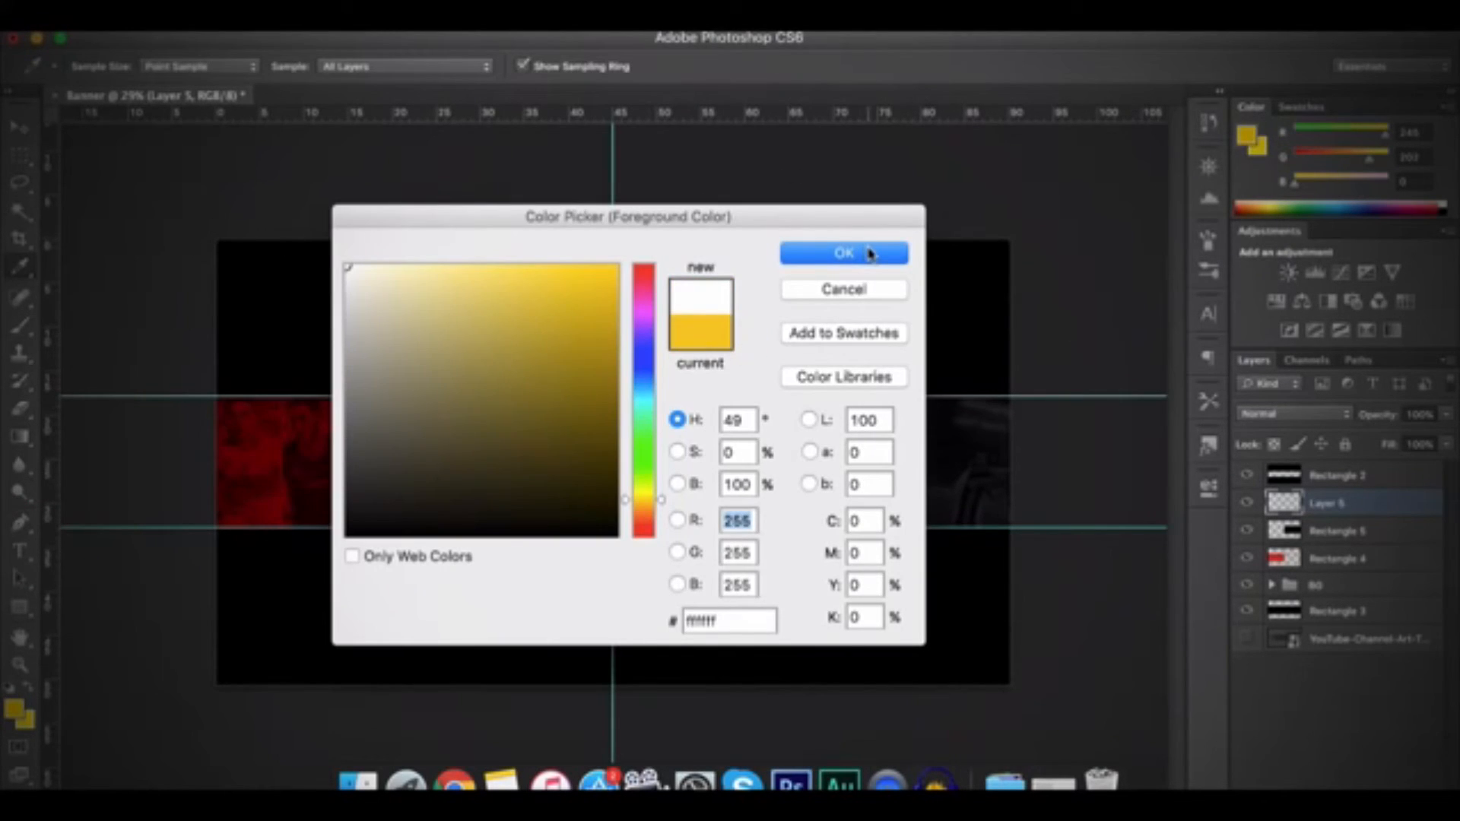
left_click(844, 252)
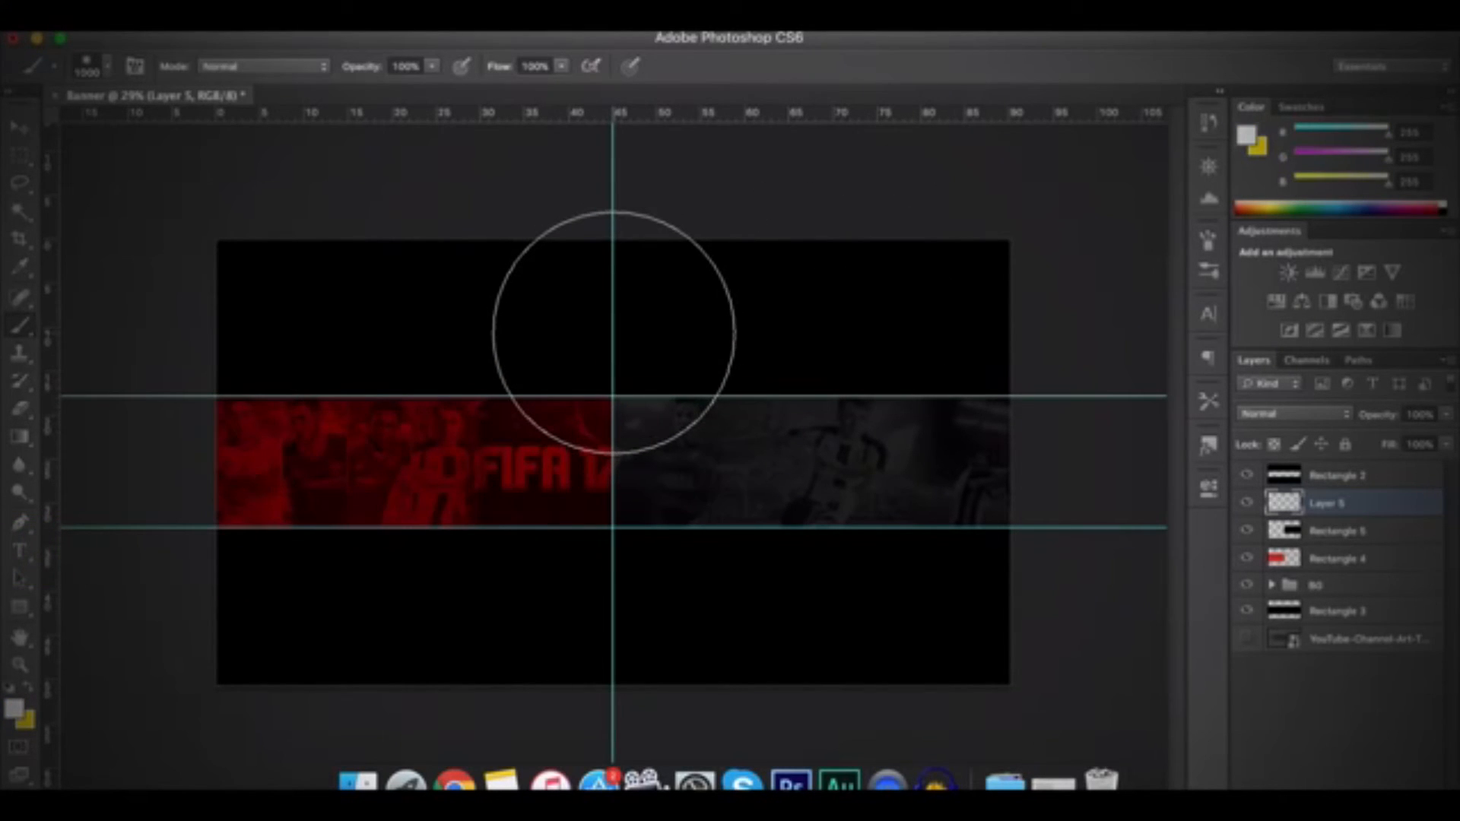
mouse_move(614, 322)
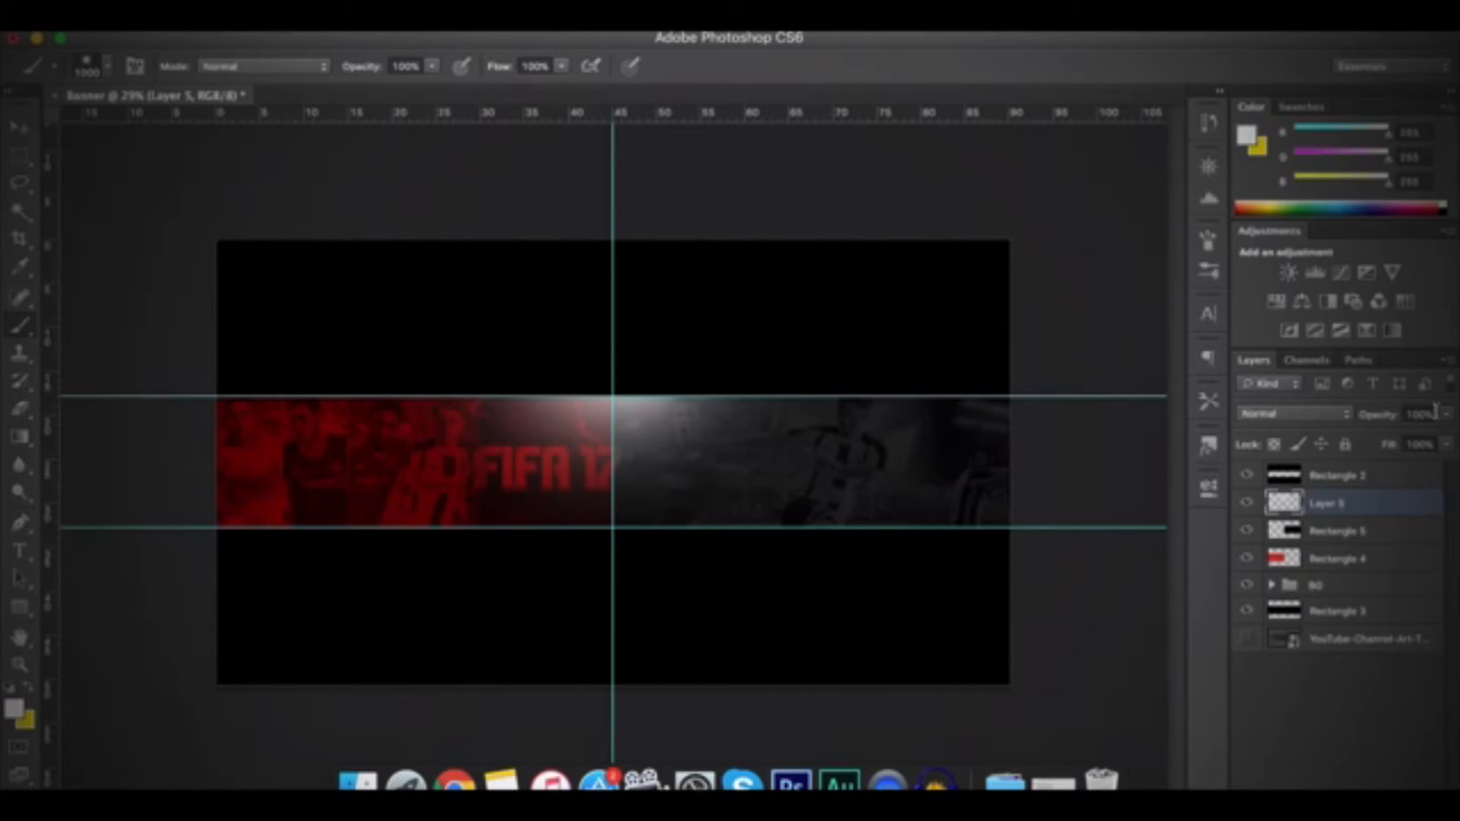
left_click(1418, 413)
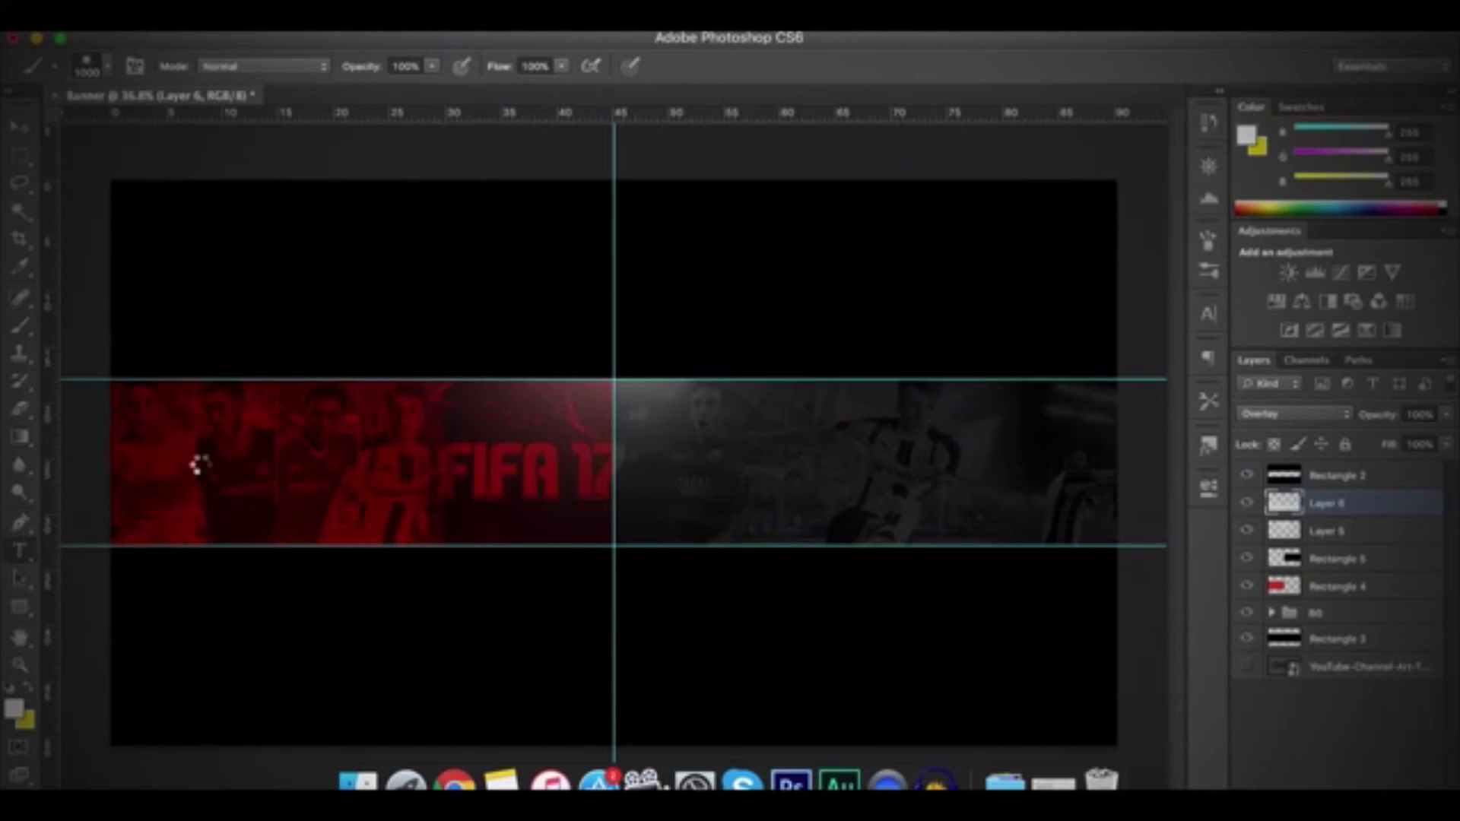
Step: Type the headline 'YOUR TEXT' in Gotham Bold across the strip centre, YOUR white and TEXT red
left_click(18, 551)
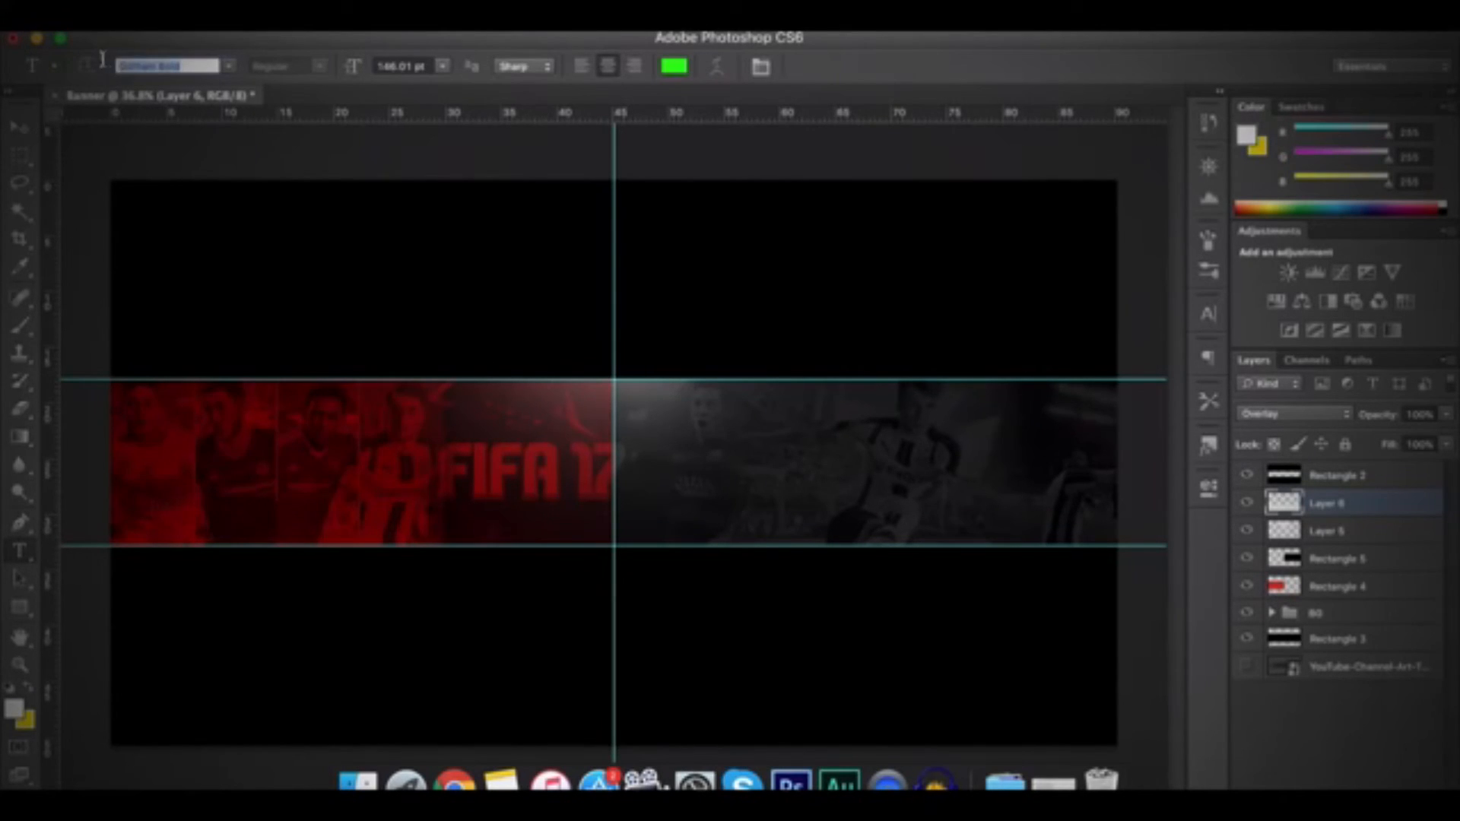
left_click(459, 474)
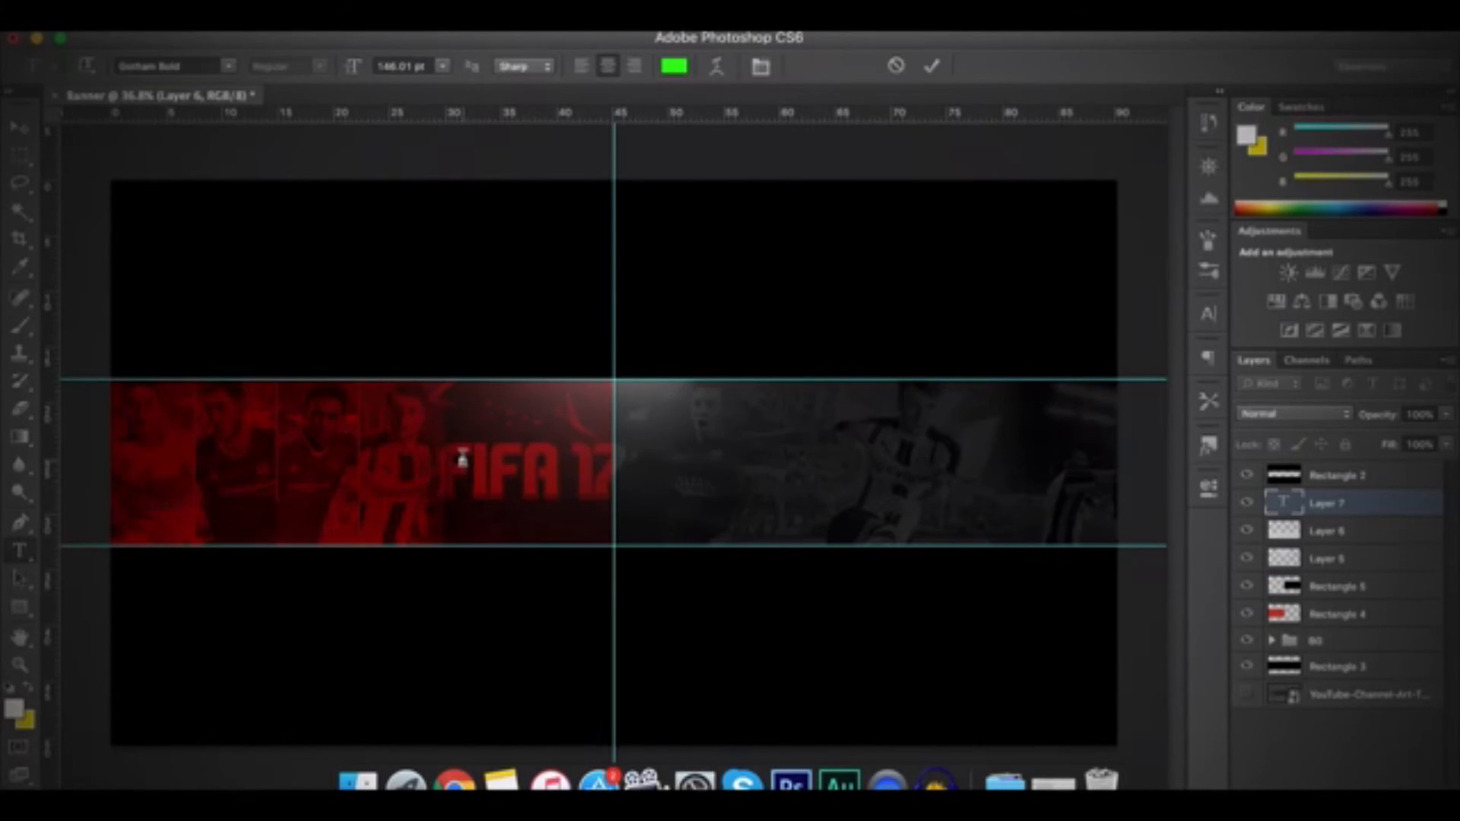
type("YOU")
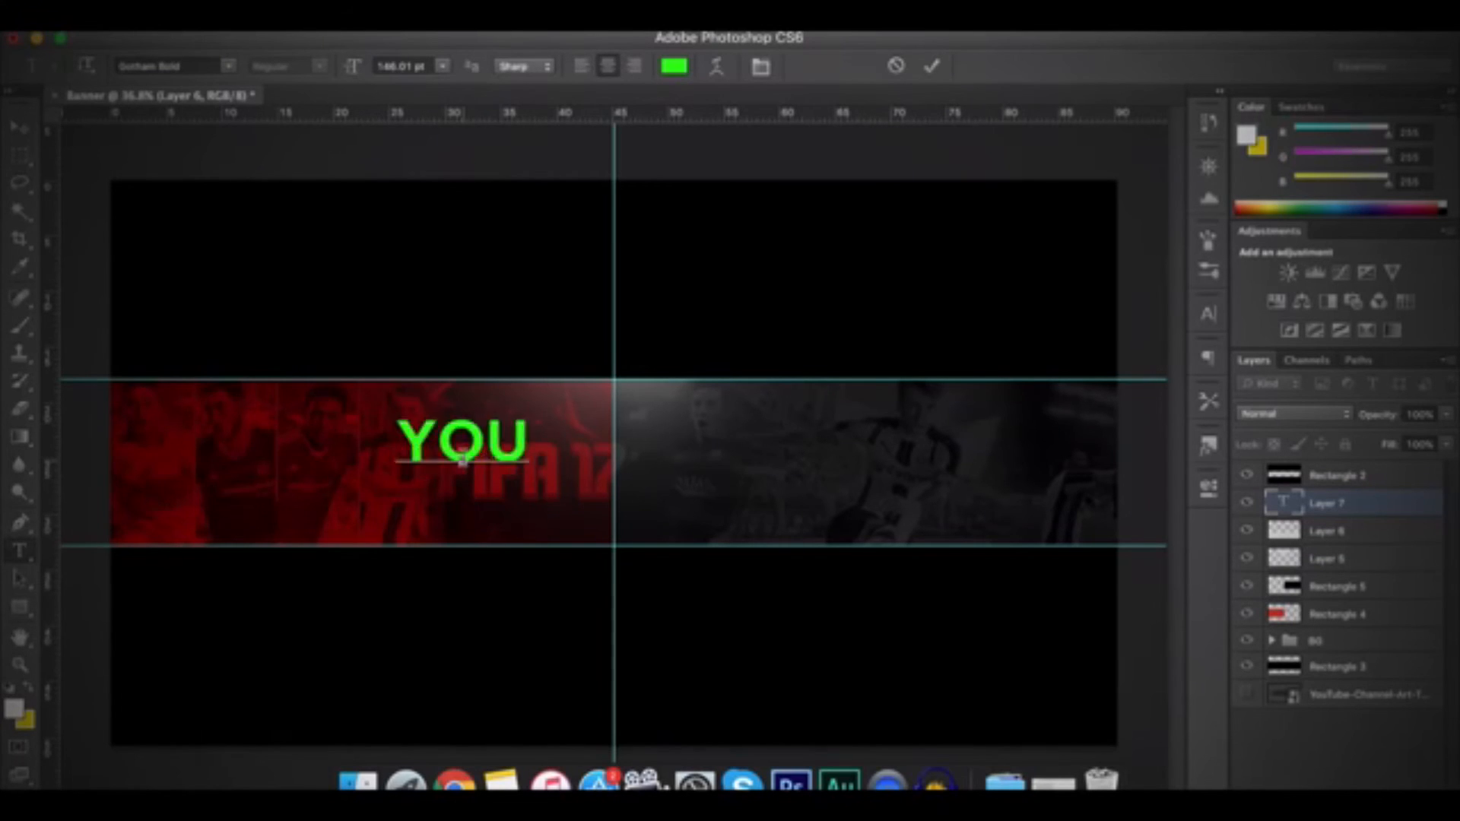
type("YOUR TEXT")
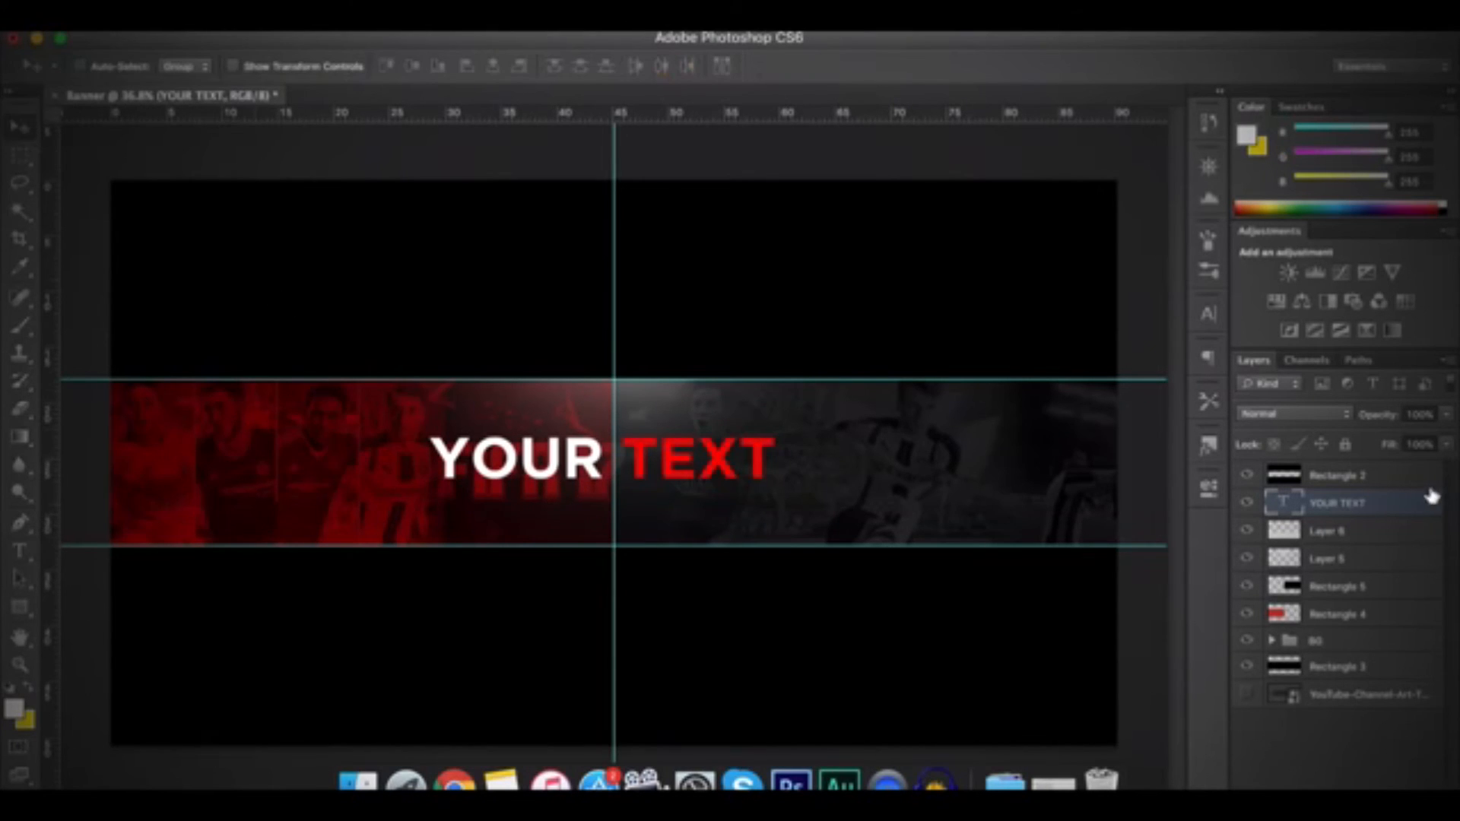
Step: Apply a 30% Gradient Overlay and a size-30 Drop Shadow to the YOUR TEXT layer
right_click(1349, 502)
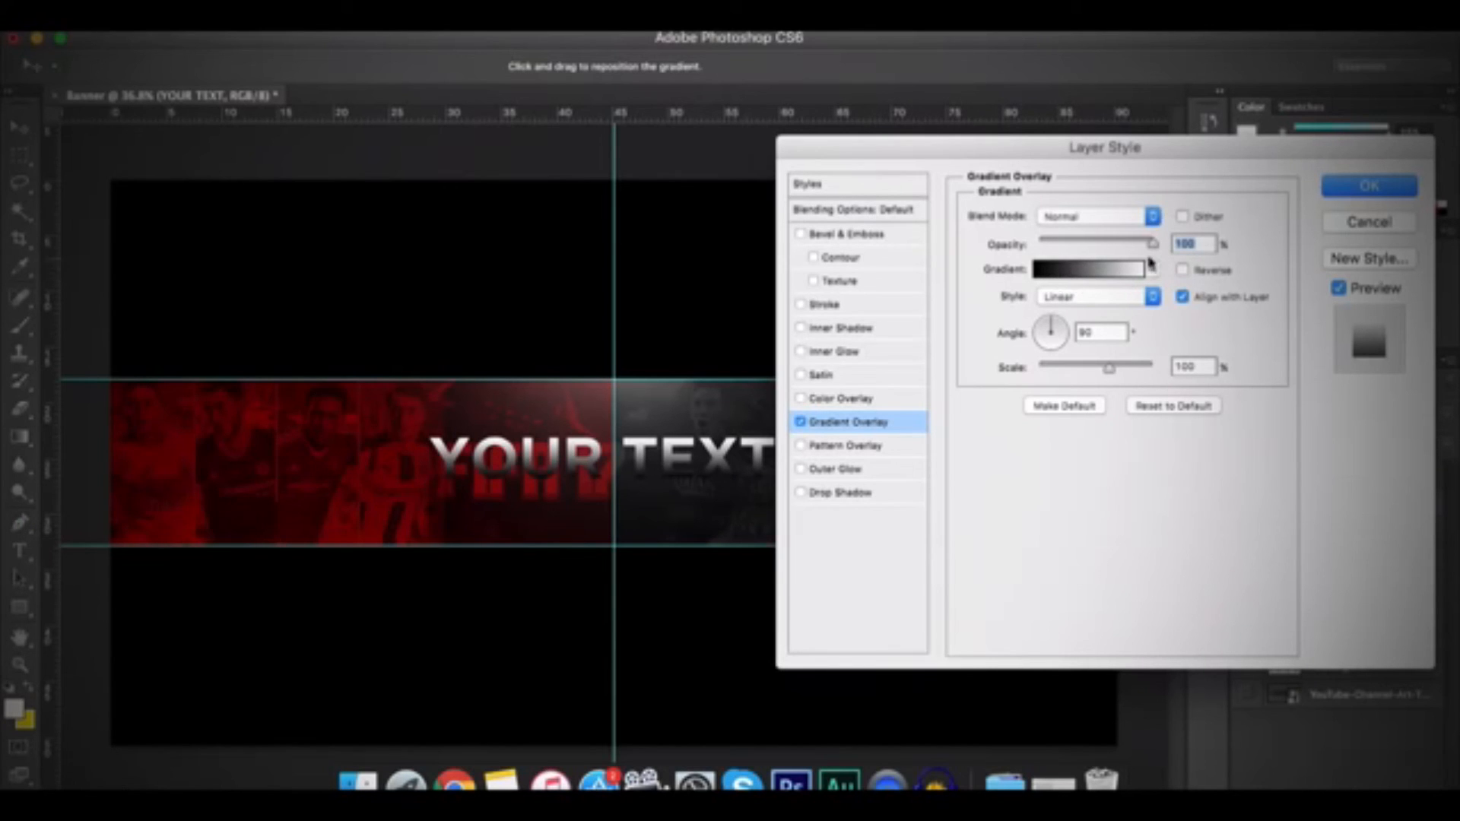
mouse_move(1150, 246)
type("20")
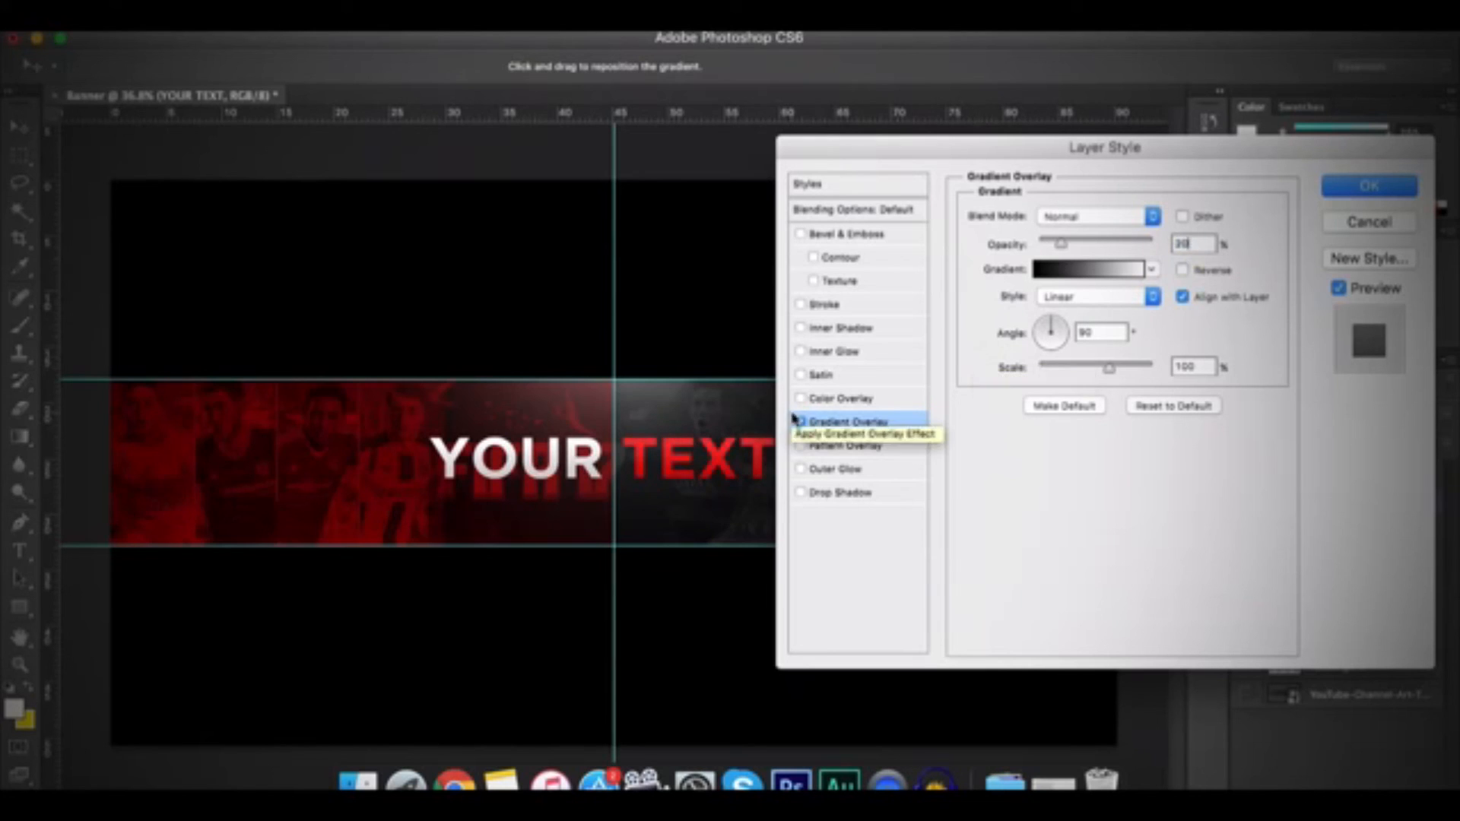
left_click(837, 492)
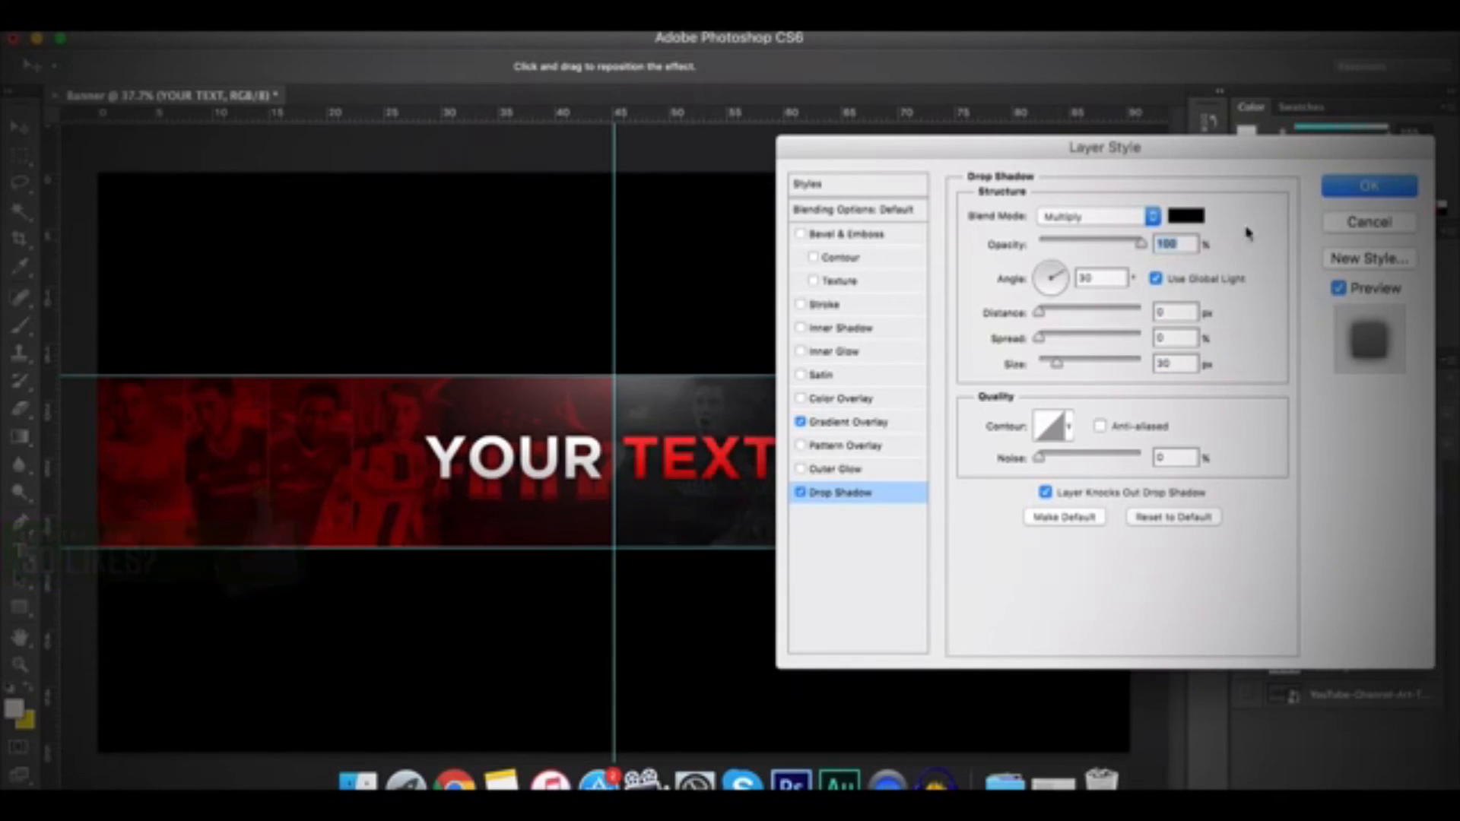
left_click(1369, 184)
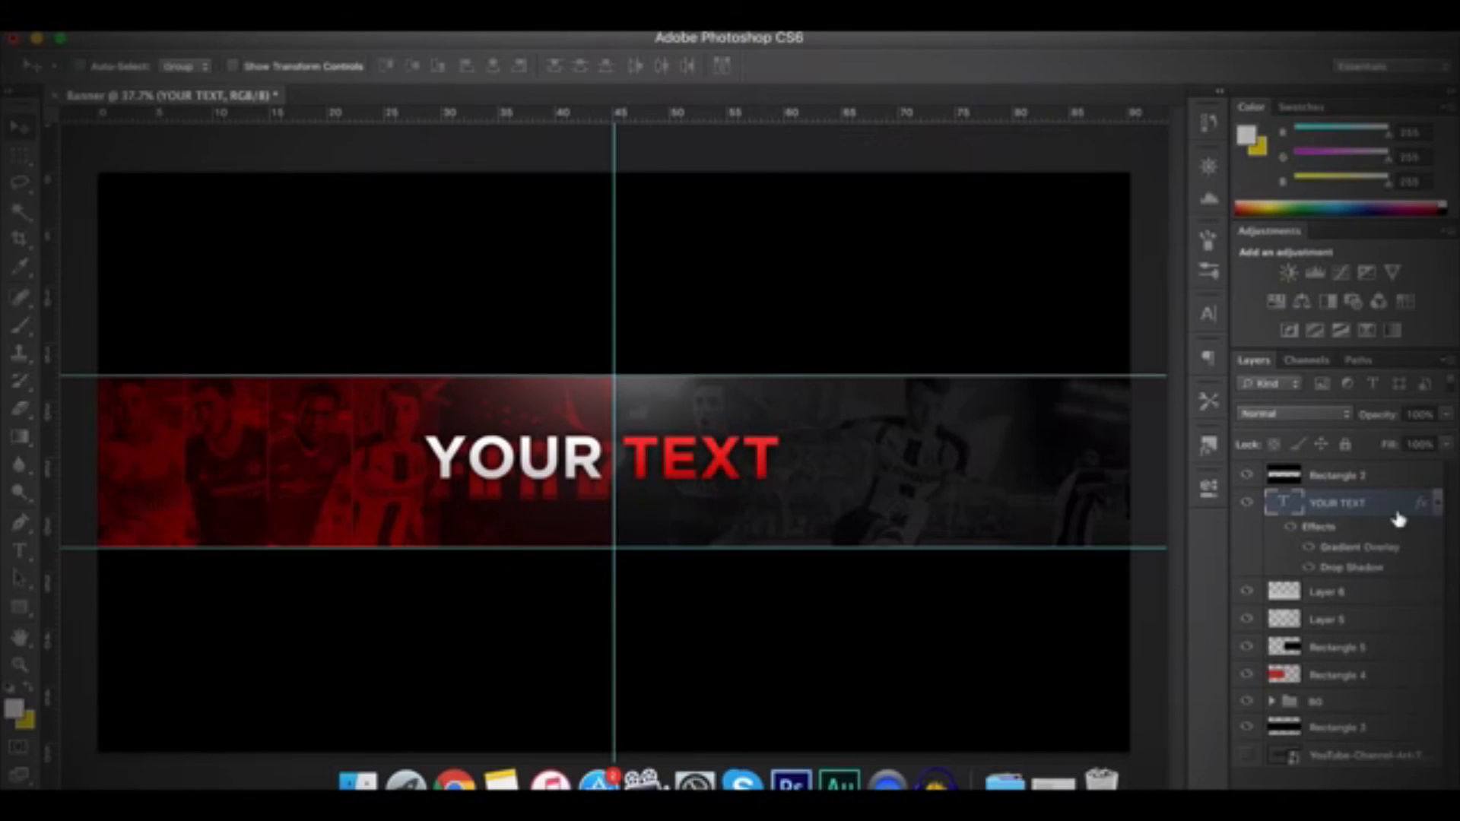